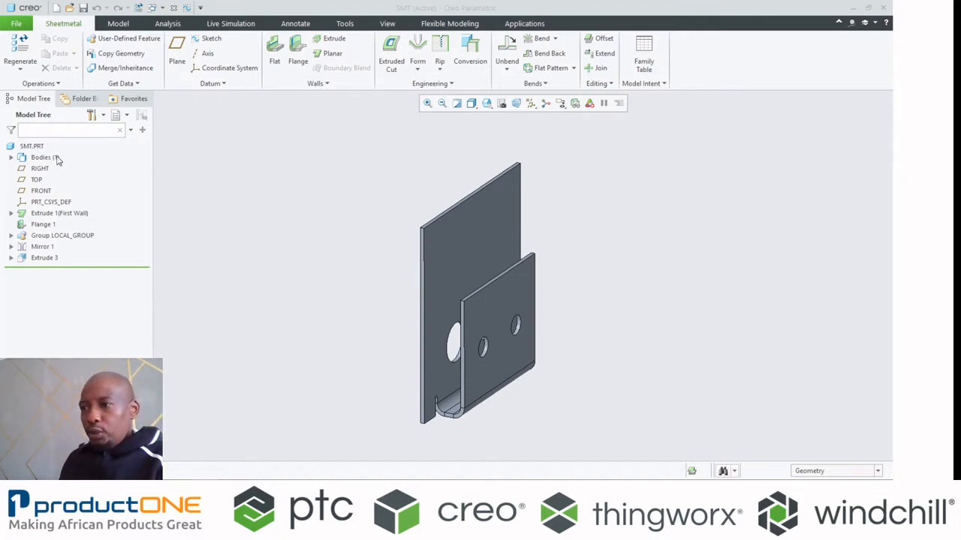
- Inspect the bracket from another angle and start a Copy Geometry feature sourcing insert.prt
{"action": "left_click", "coordinate": [41, 158]}
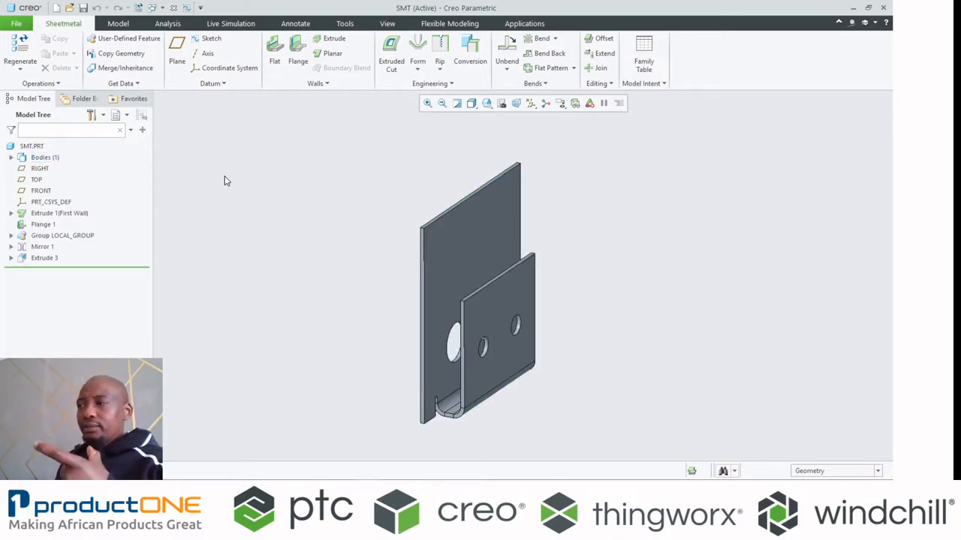
{"action": "mouse_move", "coordinate": [276, 182]}
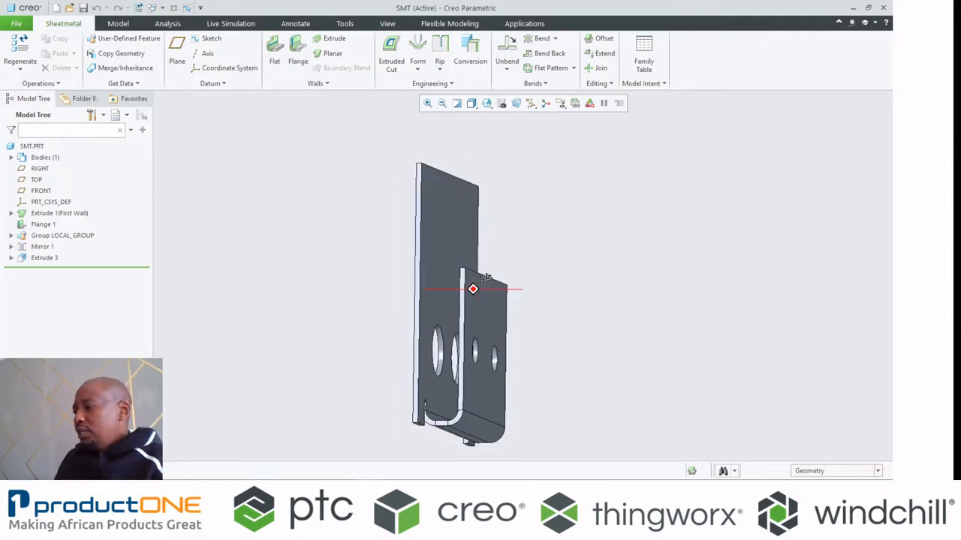
{"action": "left_click_drag", "start_coordinate": [472, 289], "coordinate": [477, 304]}
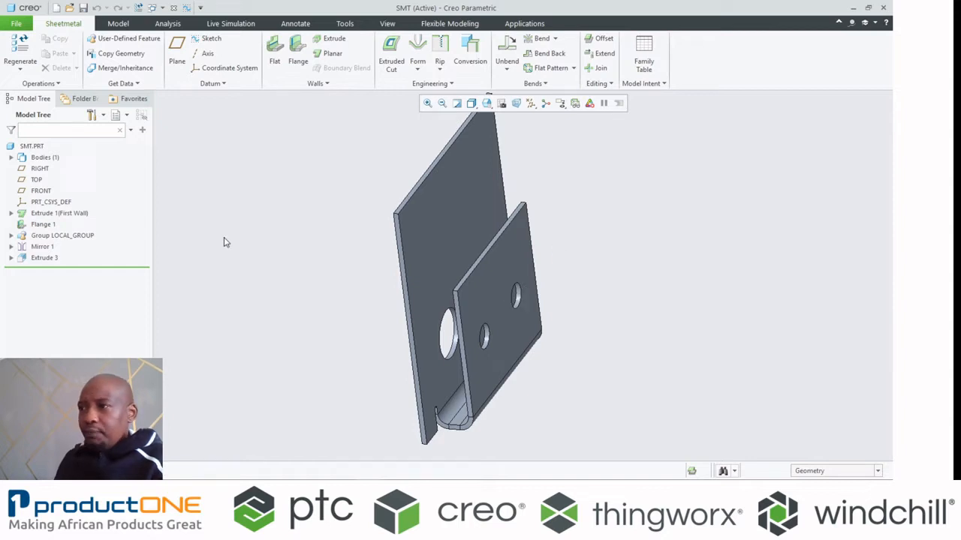
{"action": "left_click", "coordinate": [120, 54]}
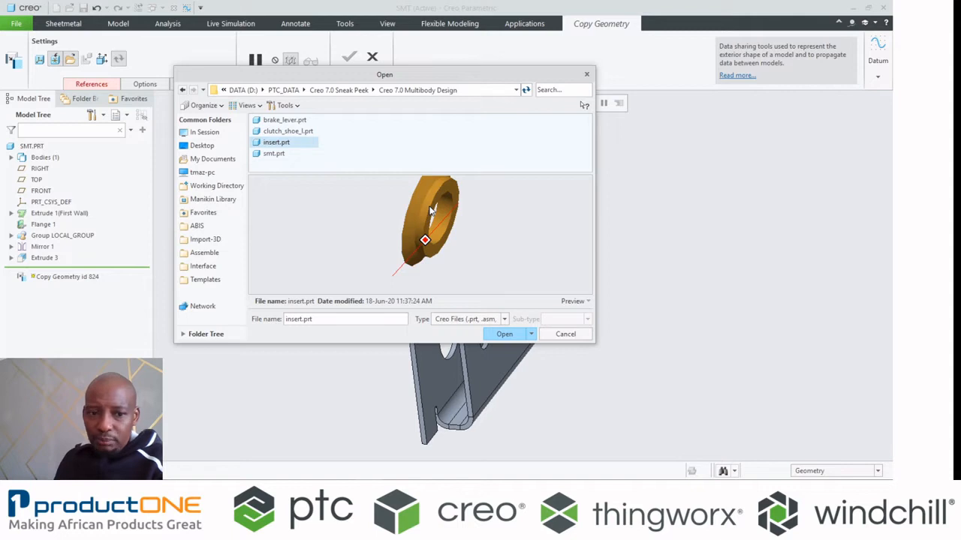
- Copy insert Body 1 into the bracket using Coord Sys placement, insert CSYS to hole CSYS, Follow Surface on
{"action": "left_click", "coordinate": [504, 333]}
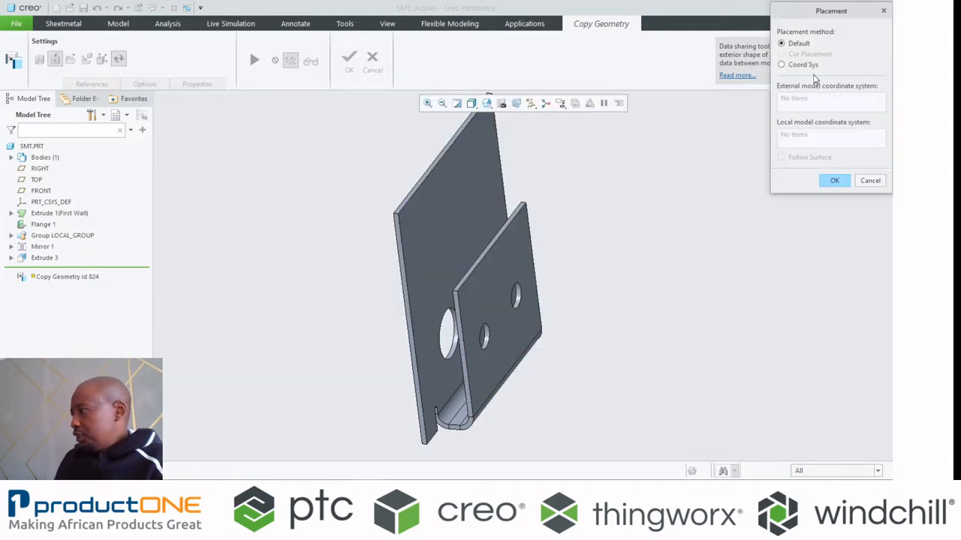
{"action": "left_click", "coordinate": [781, 65]}
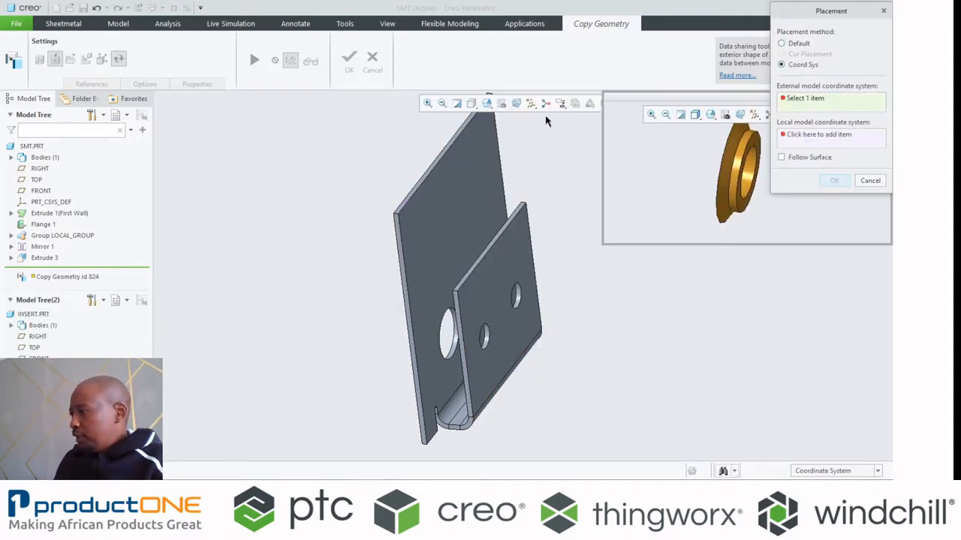
{"action": "left_click", "coordinate": [532, 102]}
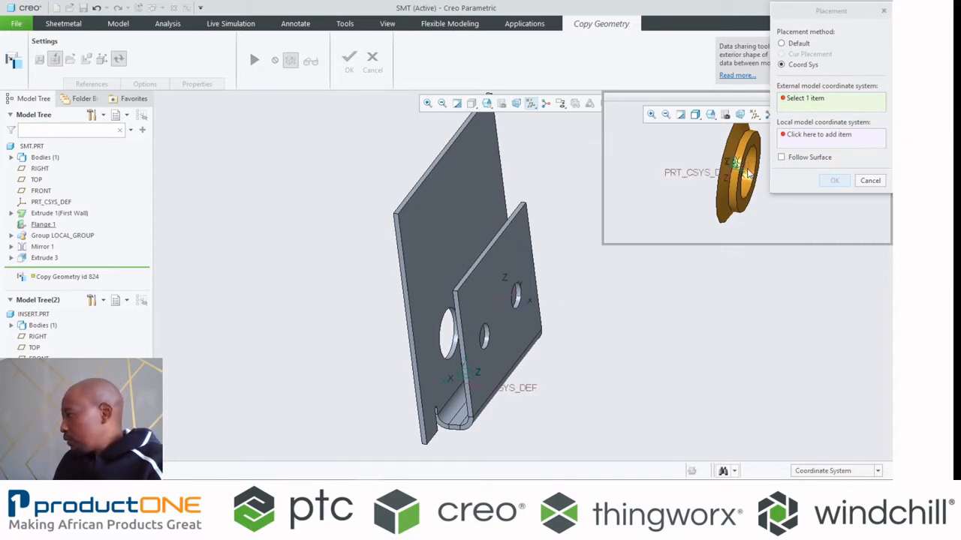
{"action": "left_click", "coordinate": [513, 297]}
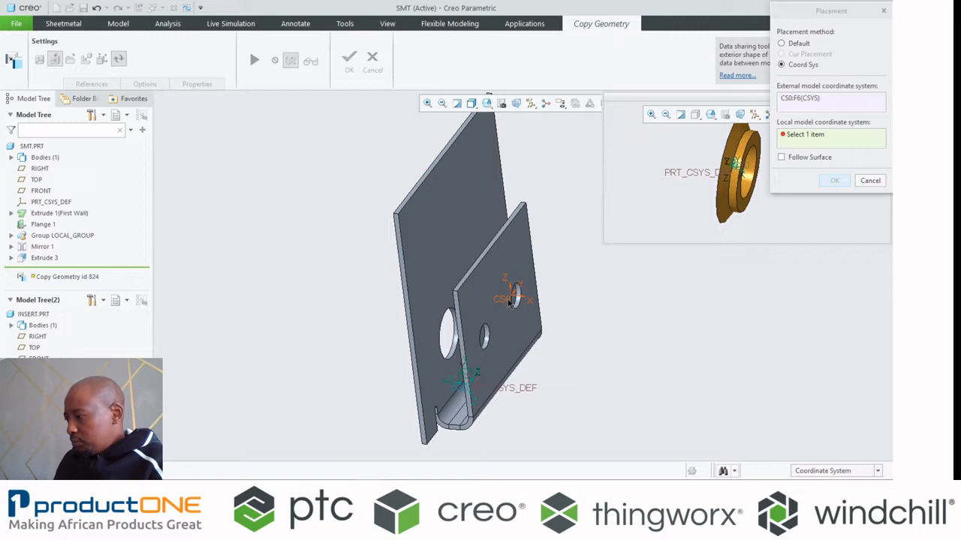
{"action": "left_click", "coordinate": [514, 297]}
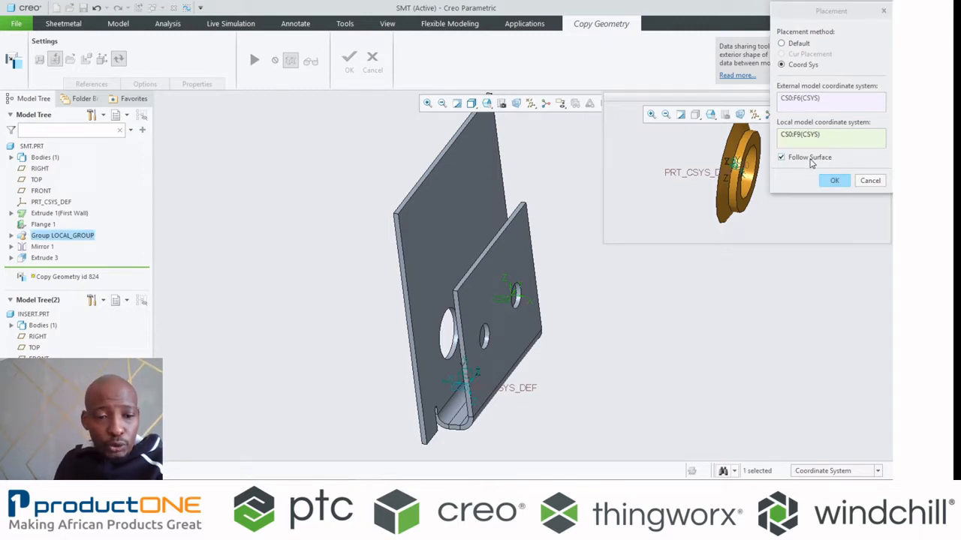
{"action": "left_click", "coordinate": [835, 180]}
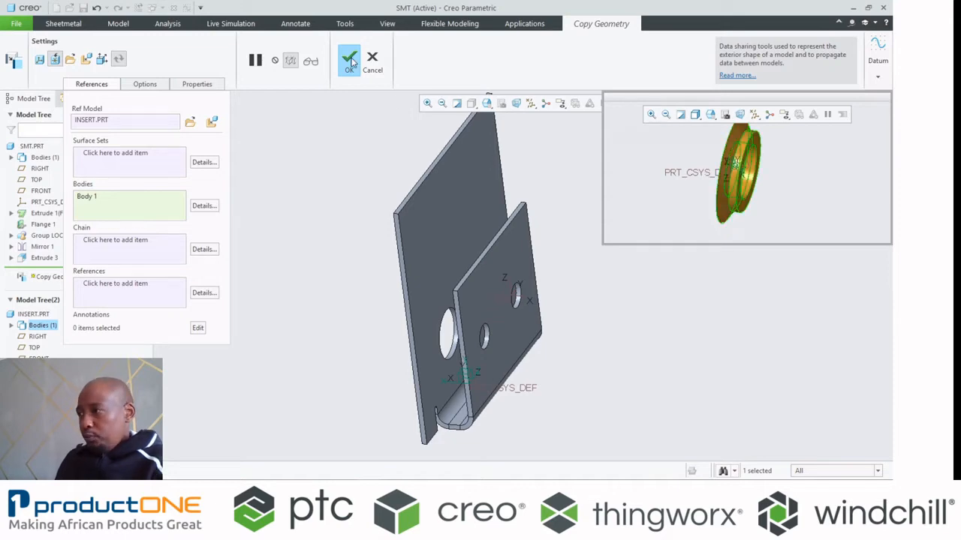
{"action": "left_click", "coordinate": [348, 62]}
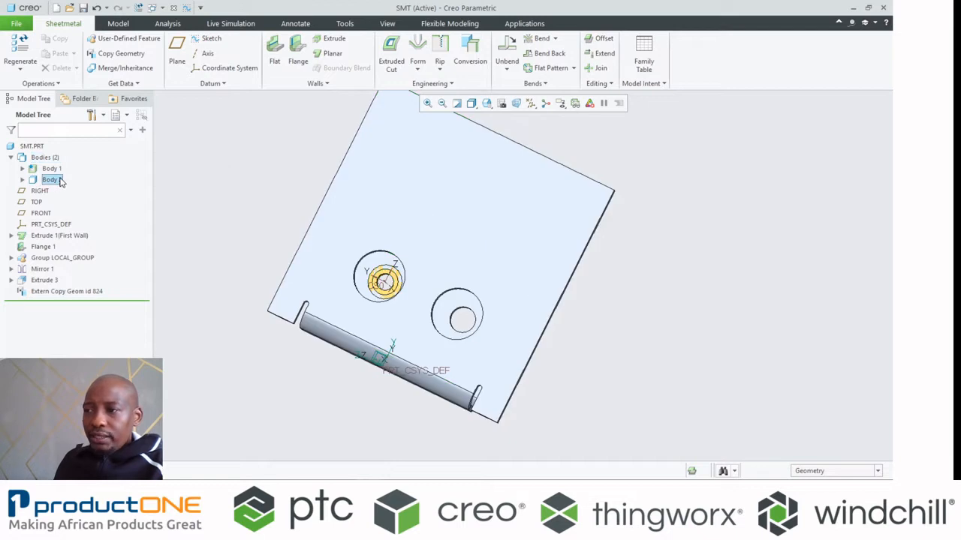
- Review the two-body bracket and switch to the Model tab tools
{"action": "left_click", "coordinate": [51, 180]}
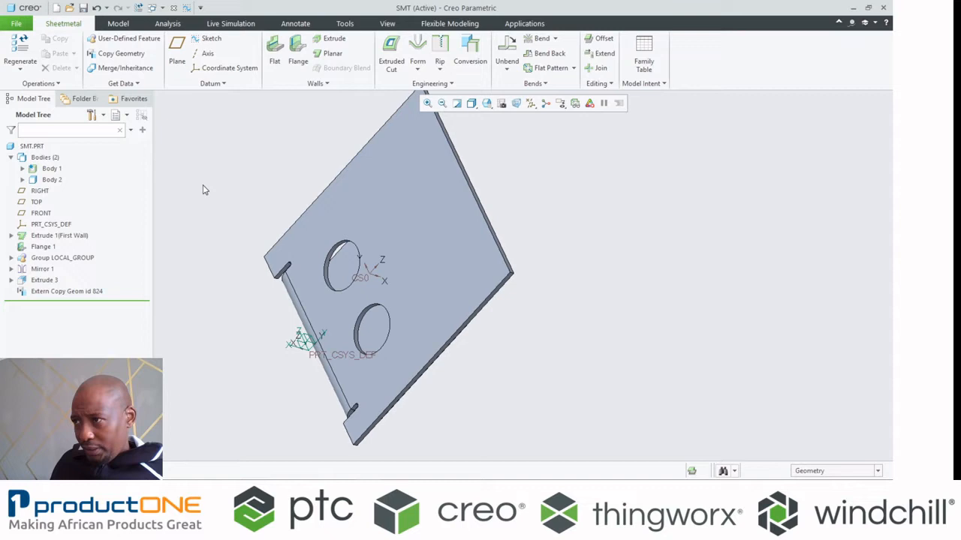
{"action": "left_click", "coordinate": [117, 24]}
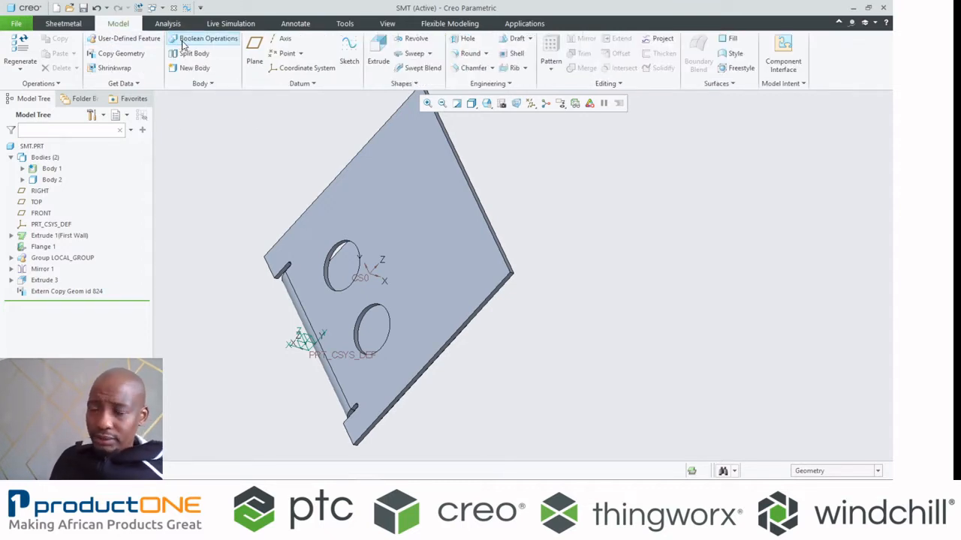
- Boolean Subtract Body 2 from Body 1 with Keep bodies, cutting the insert shape from the bracket
{"action": "left_click", "coordinate": [208, 39]}
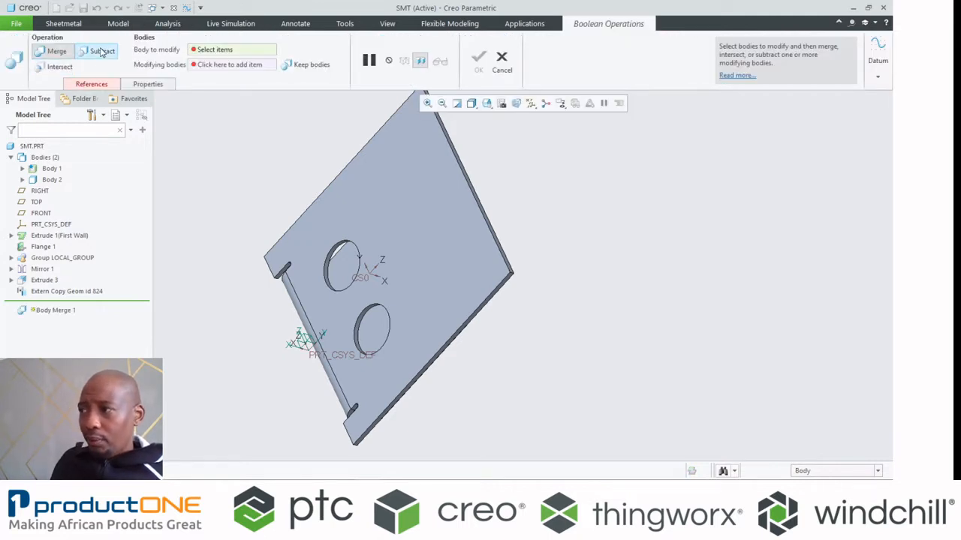
{"action": "left_click", "coordinate": [102, 51]}
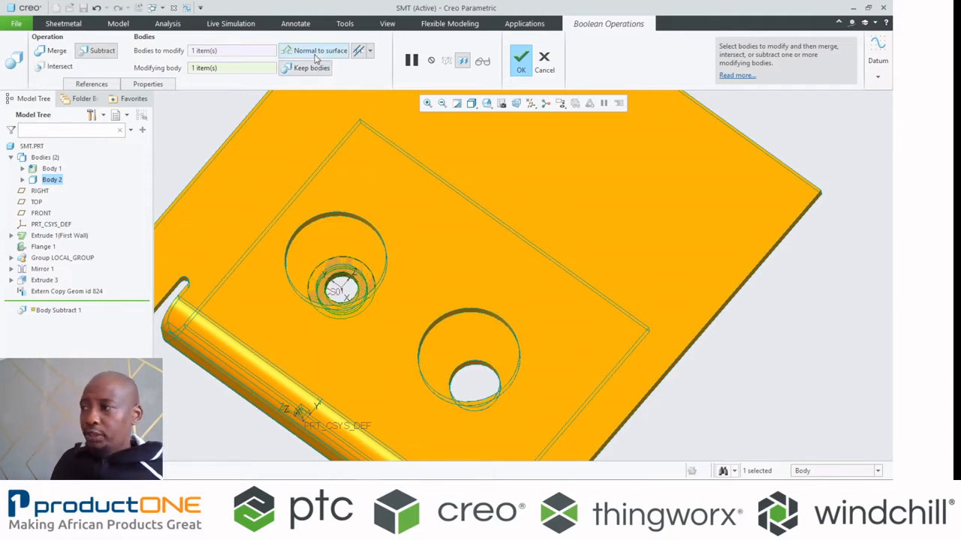
{"action": "mouse_move", "coordinate": [318, 51]}
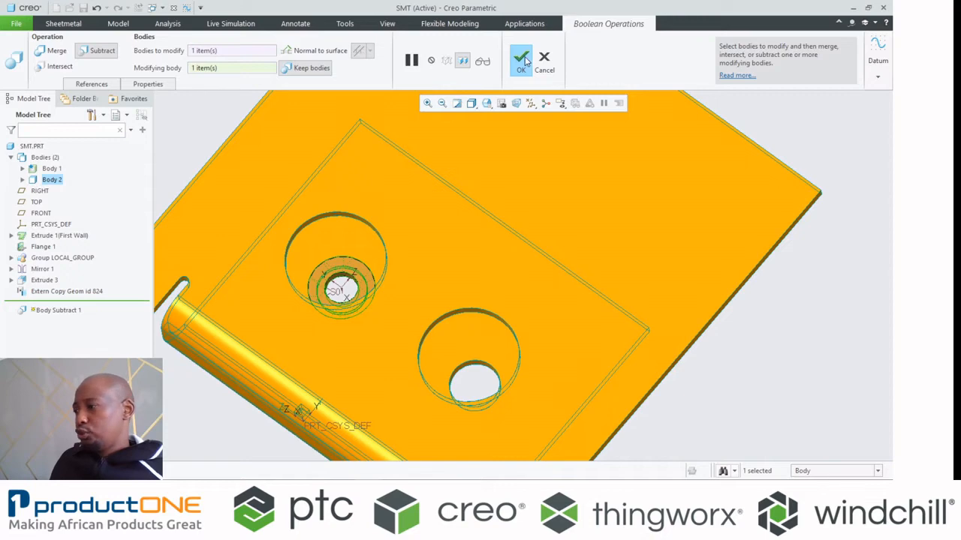
{"action": "left_click", "coordinate": [521, 61]}
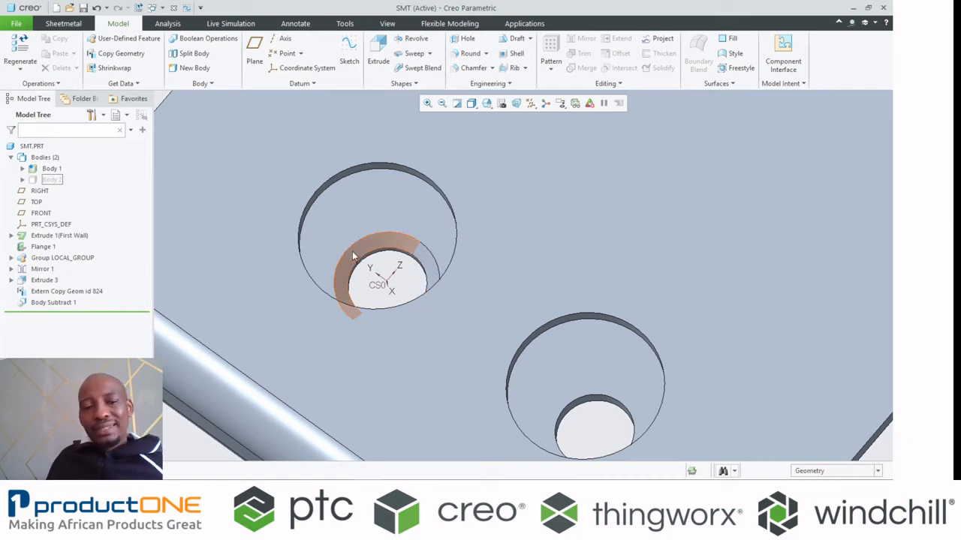
{"action": "mouse_move", "coordinate": [353, 258]}
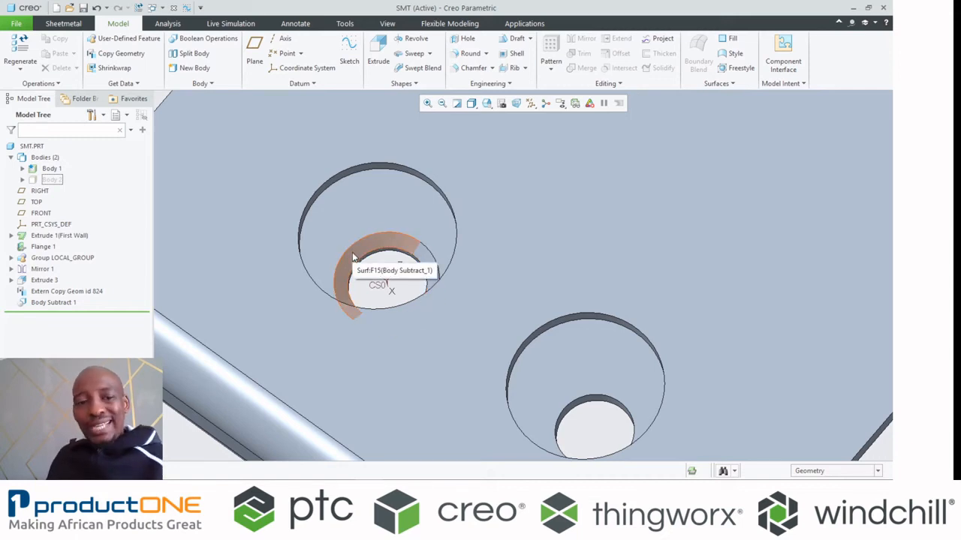
{"action": "left_click", "coordinate": [51, 181]}
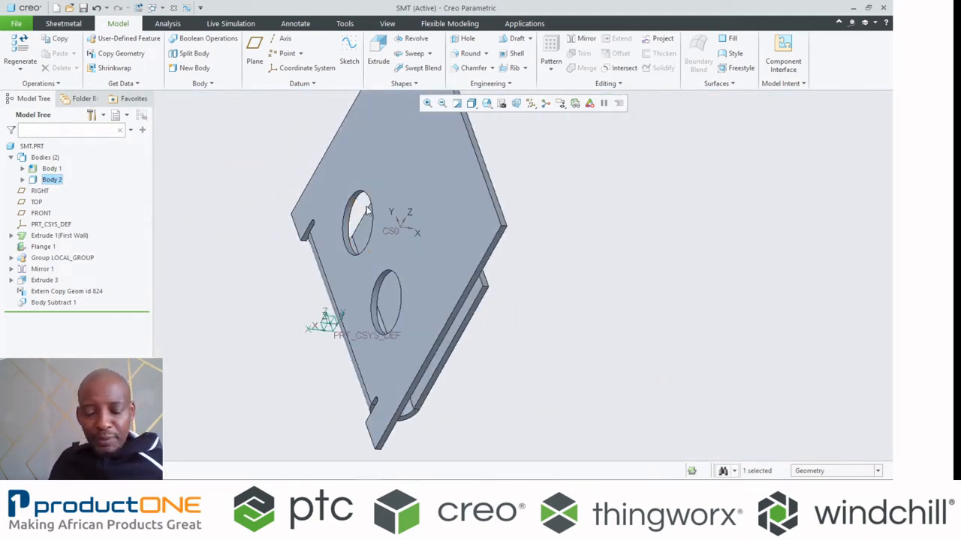
- Unbend the sheet-metal bracket flat from its fixed surface, showing the insert cut on the flange
{"action": "left_click", "coordinate": [63, 24]}
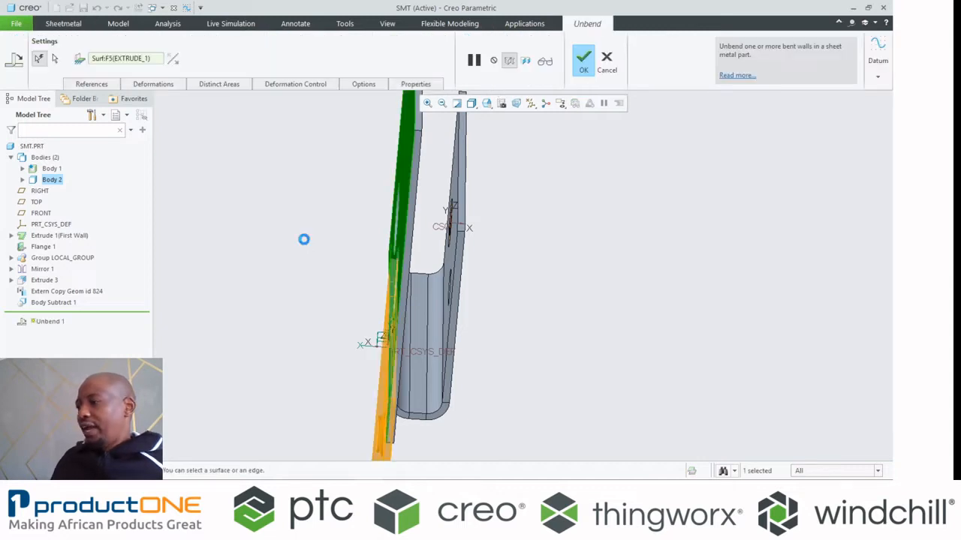
{"action": "left_click", "coordinate": [583, 57]}
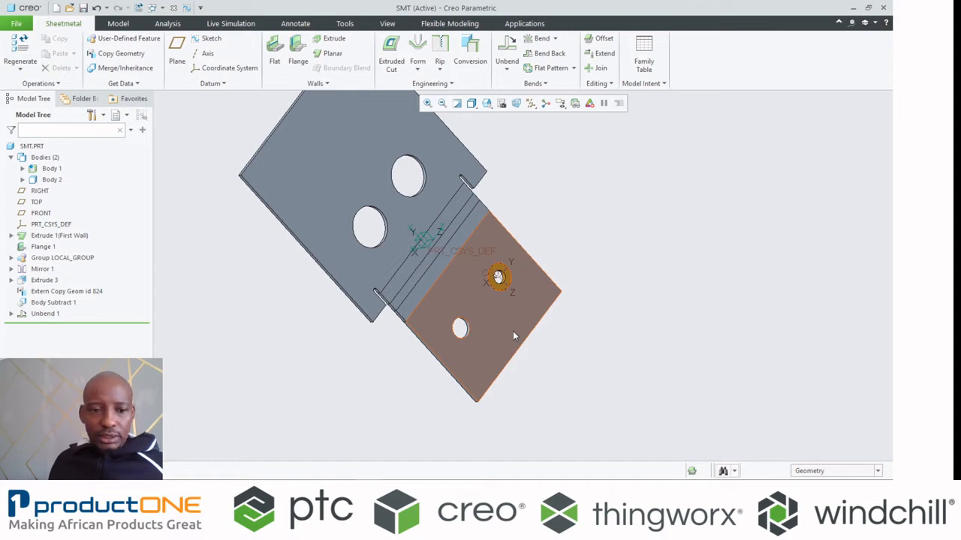
{"action": "mouse_move", "coordinate": [514, 337]}
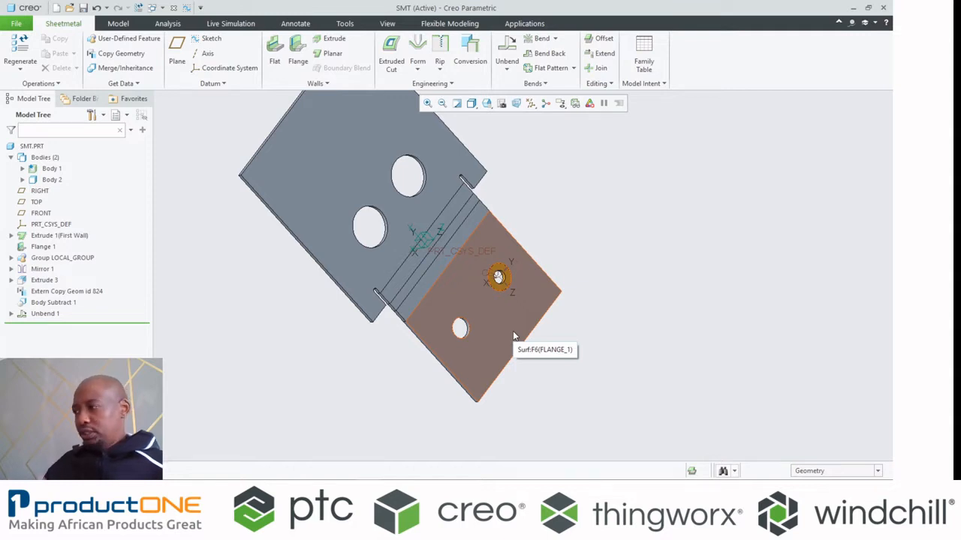
{"action": "mouse_move", "coordinate": [533, 339]}
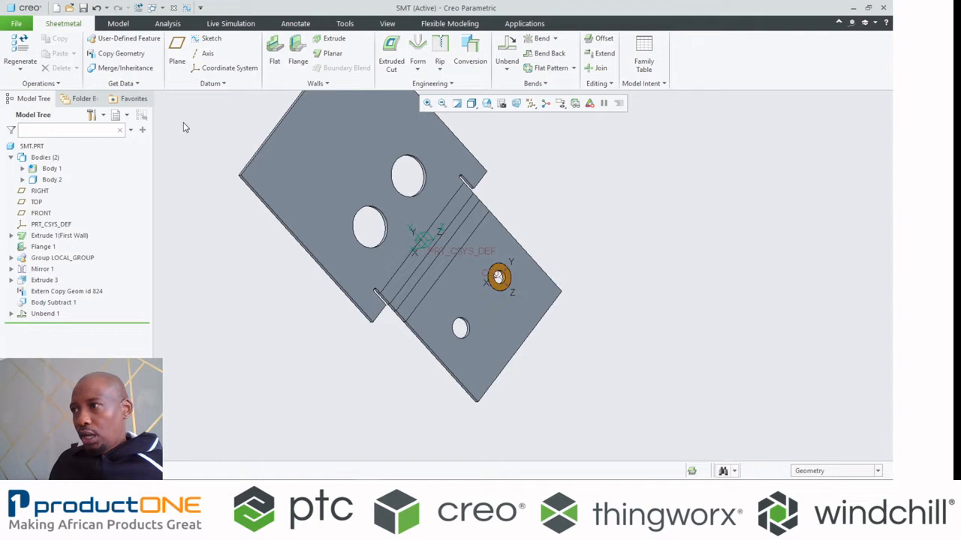
- Switch to the BRAKE_LEVER window and enter Flexible Modeling, selecting the face around the pivot hole
{"action": "left_click", "coordinate": [155, 7]}
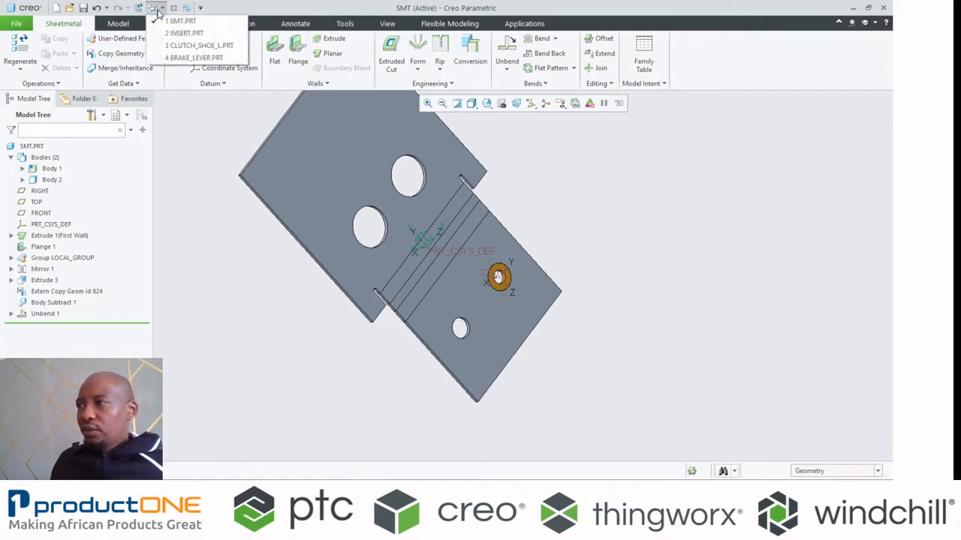
{"action": "left_click", "coordinate": [198, 57]}
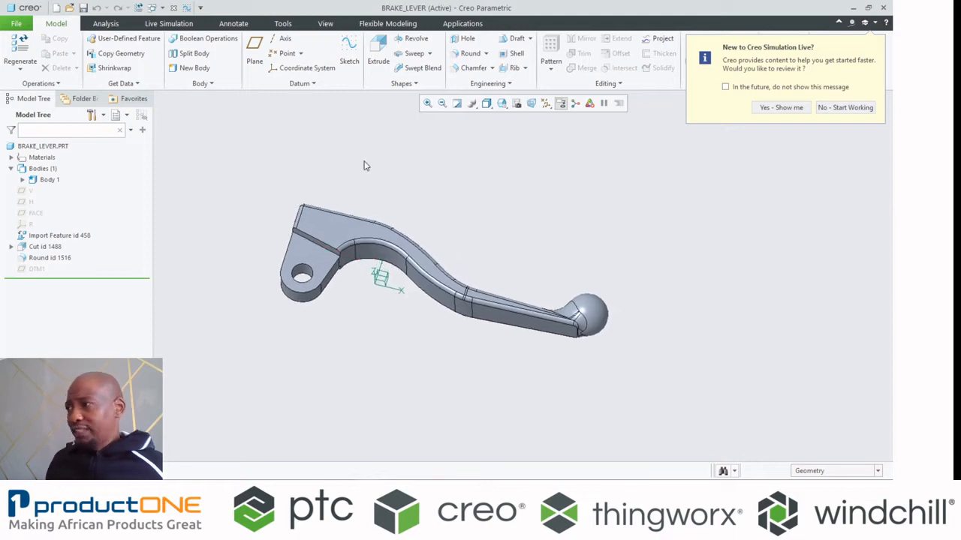
{"action": "left_click", "coordinate": [387, 24]}
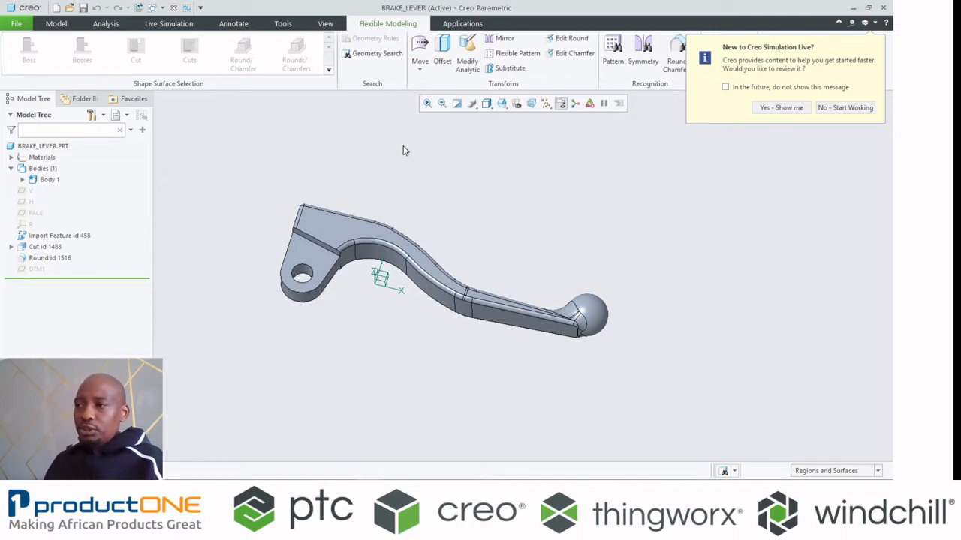
{"action": "left_click", "coordinate": [846, 108]}
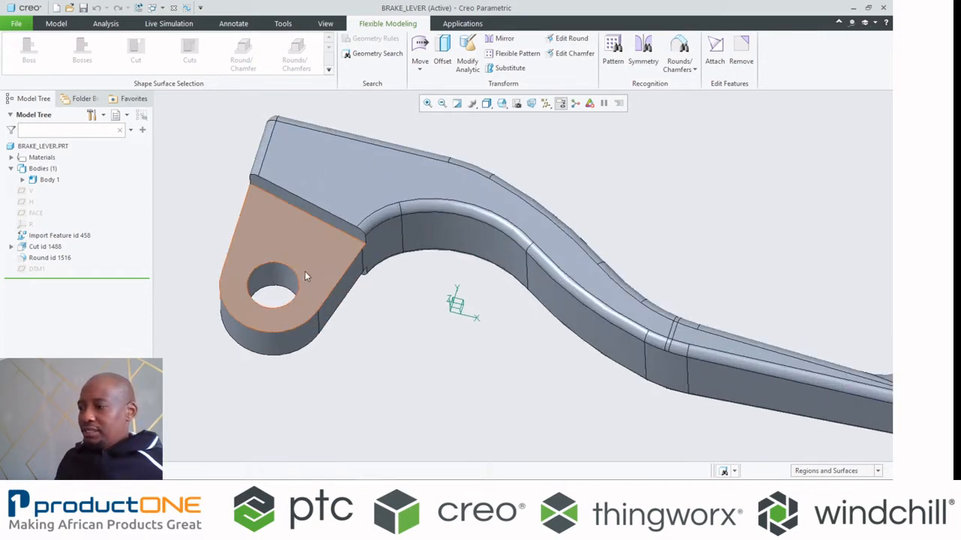
{"action": "left_click", "coordinate": [293, 283]}
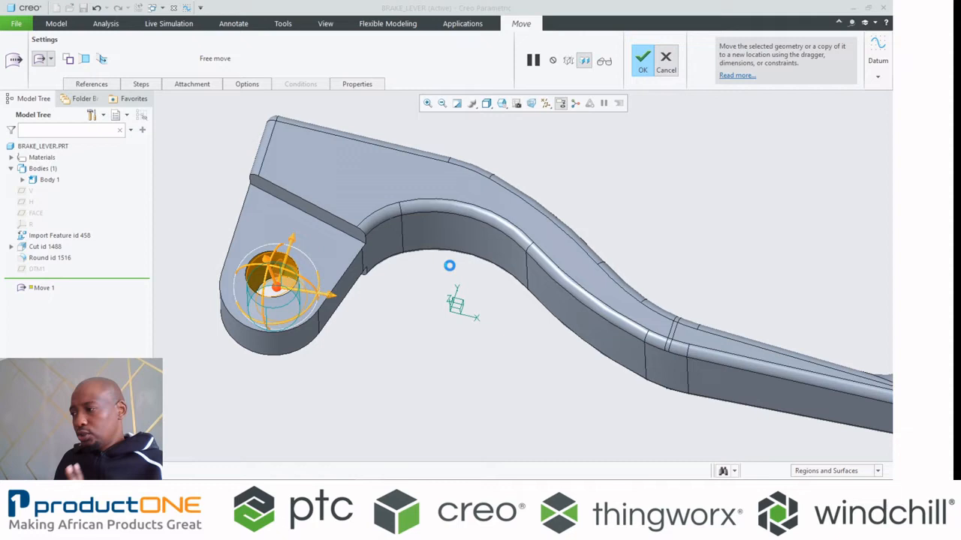
{"action": "left_click", "coordinate": [642, 57]}
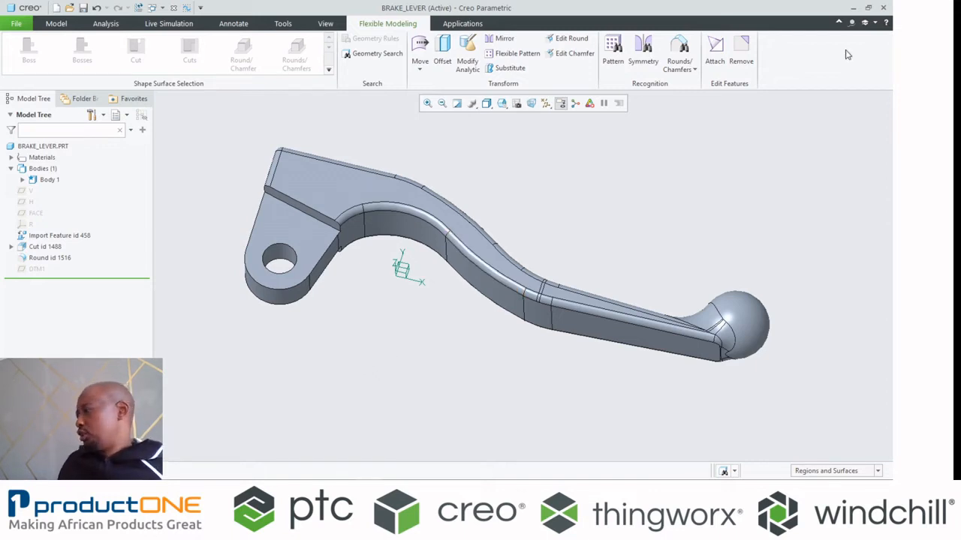
- In Front view, trial-move the lever arm with Attach unchecked, then cancel and discard the move
{"action": "left_click", "coordinate": [502, 102]}
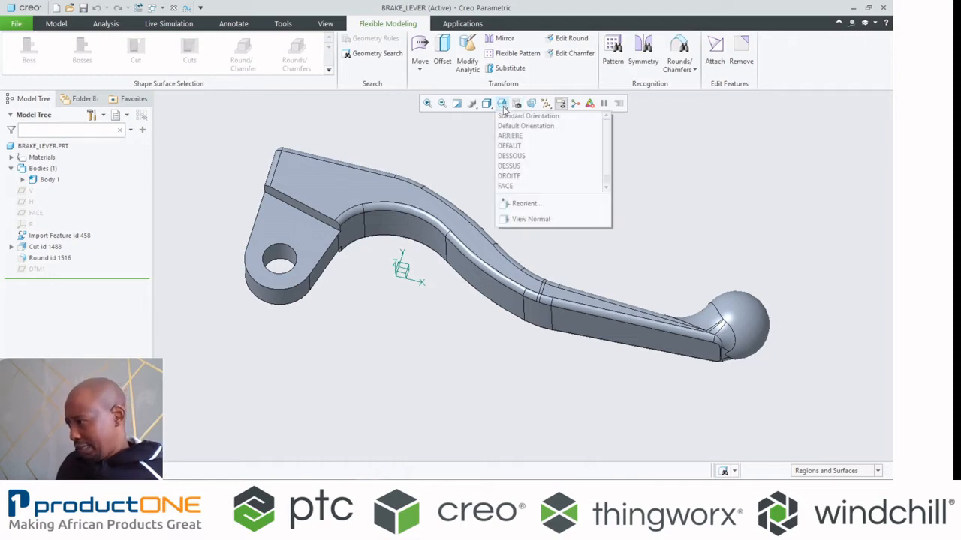
{"action": "left_click", "coordinate": [528, 115]}
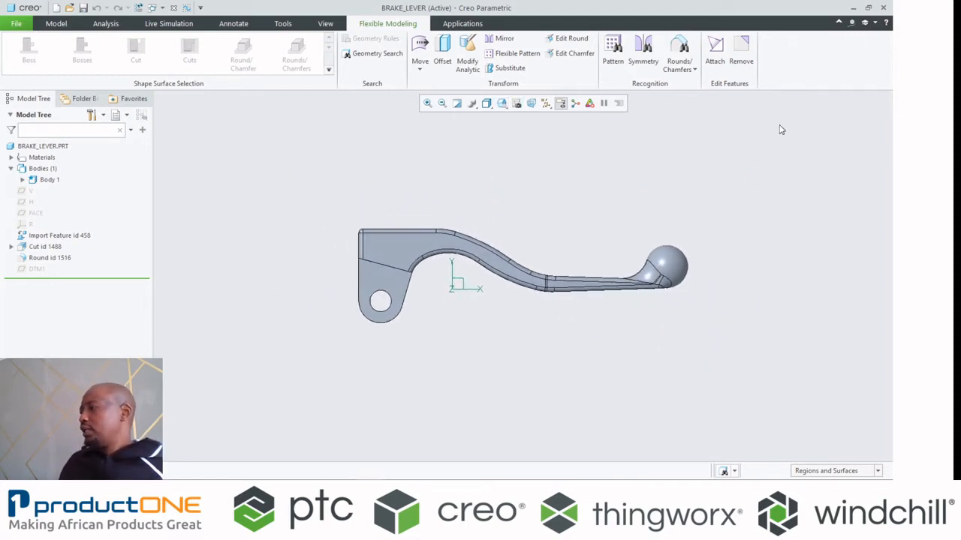
{"action": "left_click", "coordinate": [526, 271]}
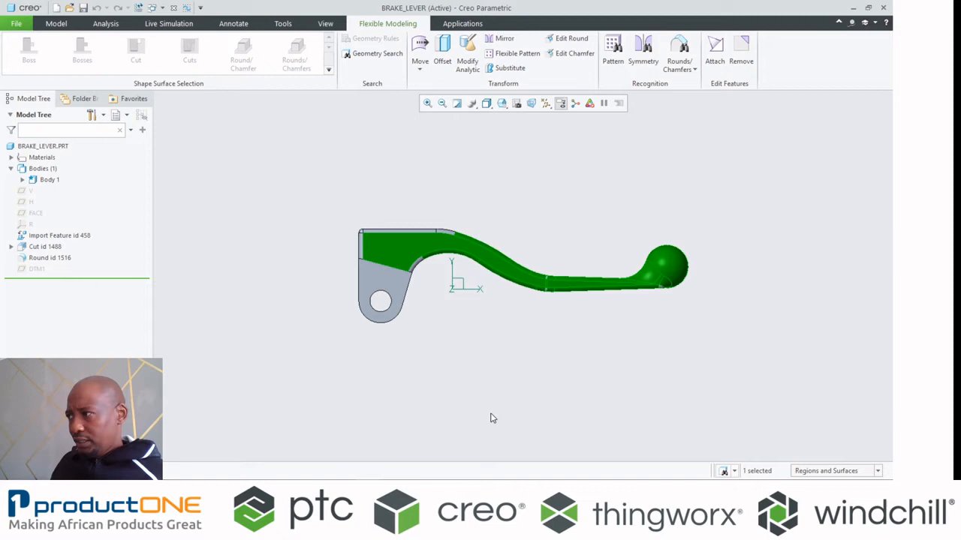
{"action": "left_click", "coordinate": [420, 48]}
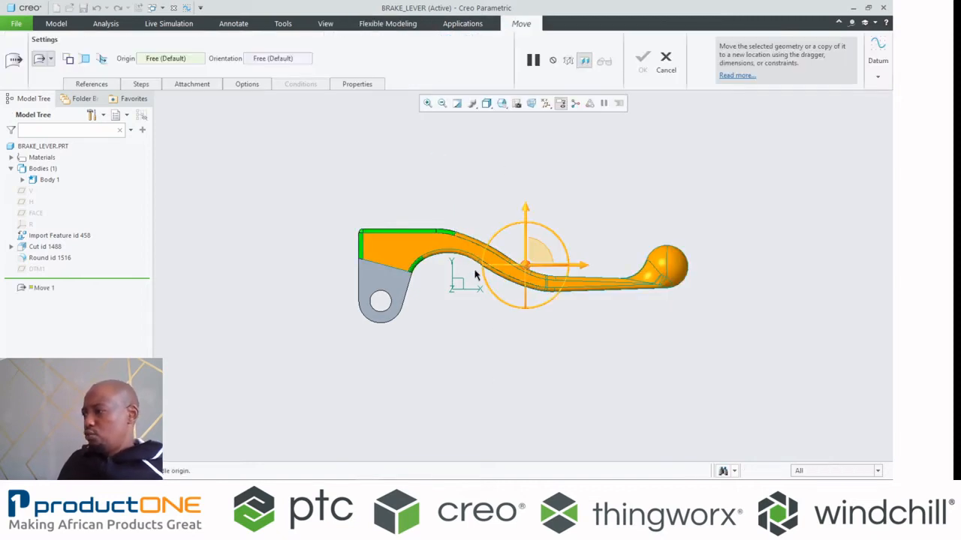
{"action": "left_click", "coordinate": [193, 84]}
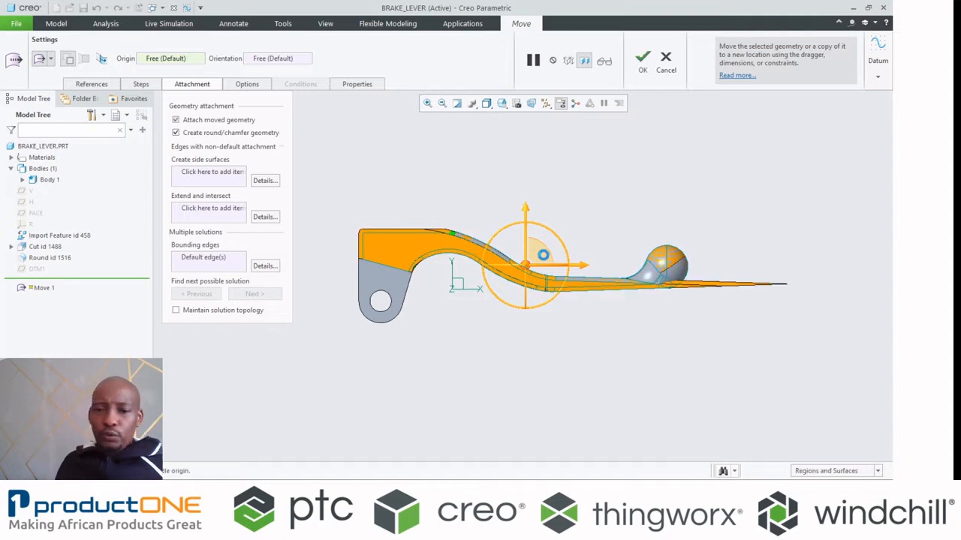
{"action": "left_click", "coordinate": [176, 120]}
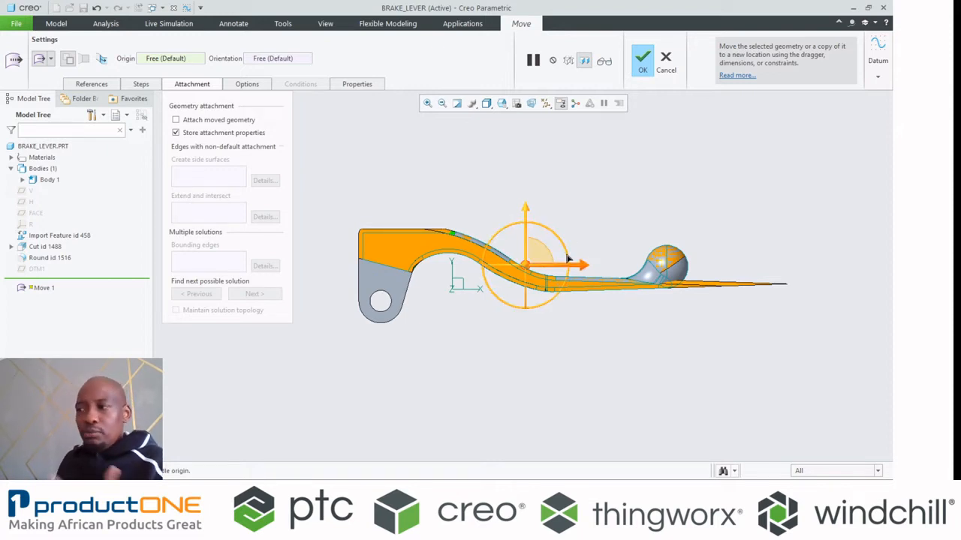
{"action": "left_click", "coordinate": [665, 57]}
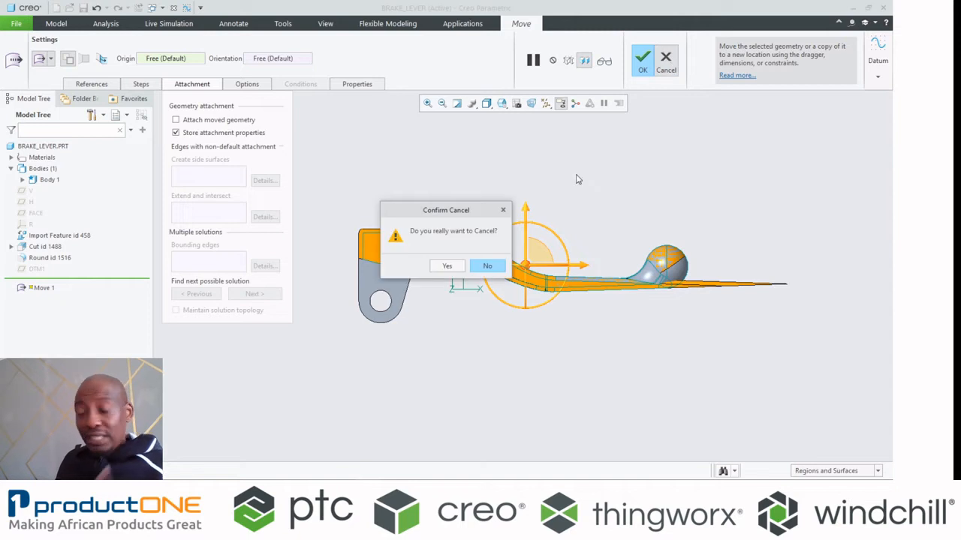
{"action": "left_click", "coordinate": [447, 266]}
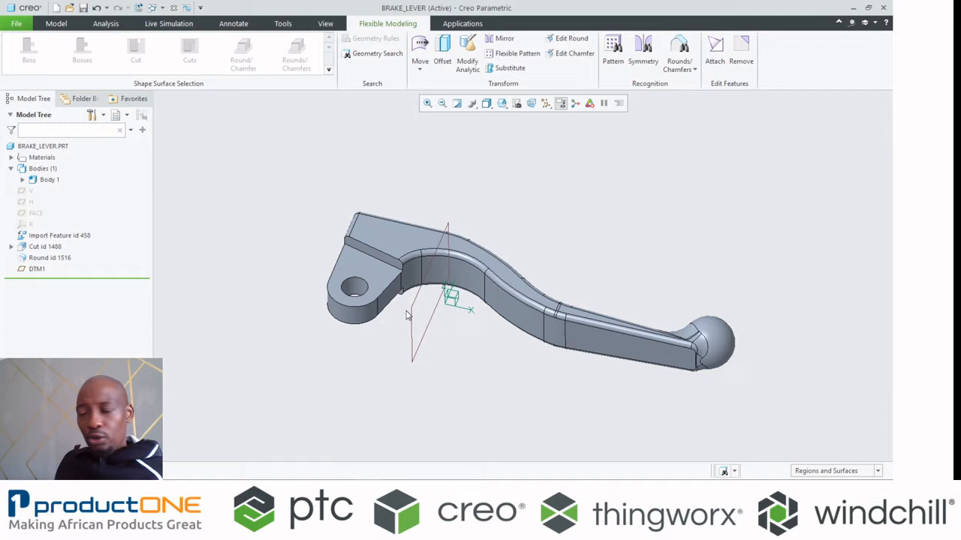
- Split the lever body at datum plane DTM1 into Body 1 and Body 2 and show both halves
{"action": "left_click", "coordinate": [57, 24]}
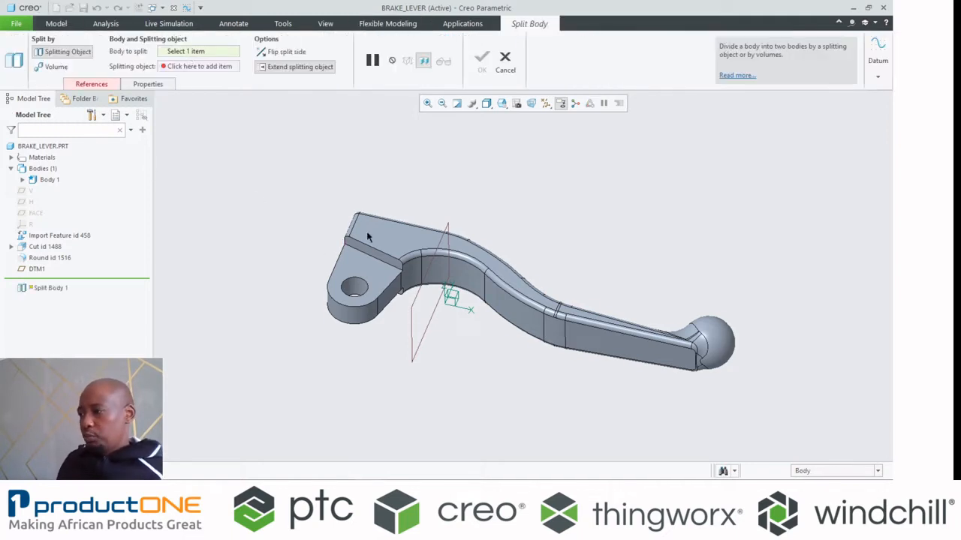
{"action": "left_click", "coordinate": [367, 237]}
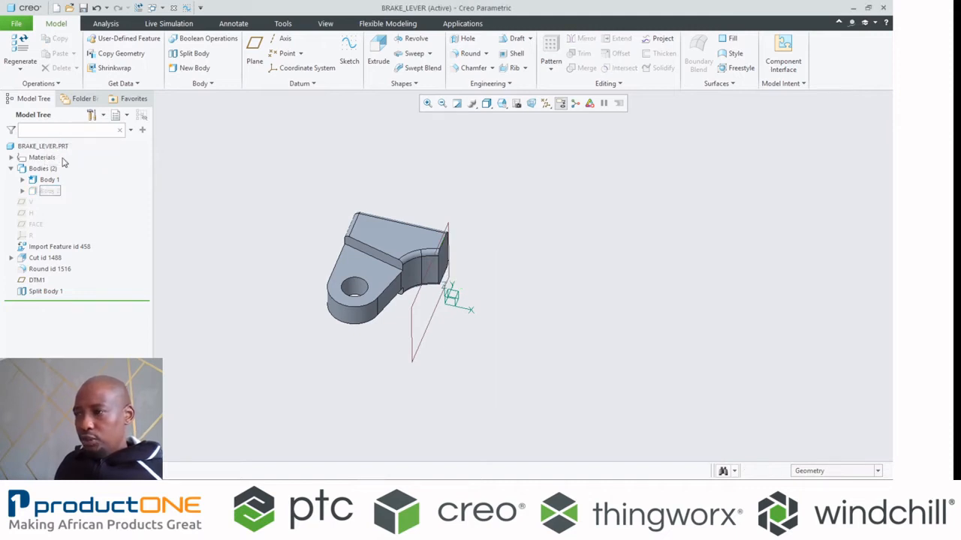
{"action": "left_click", "coordinate": [49, 191]}
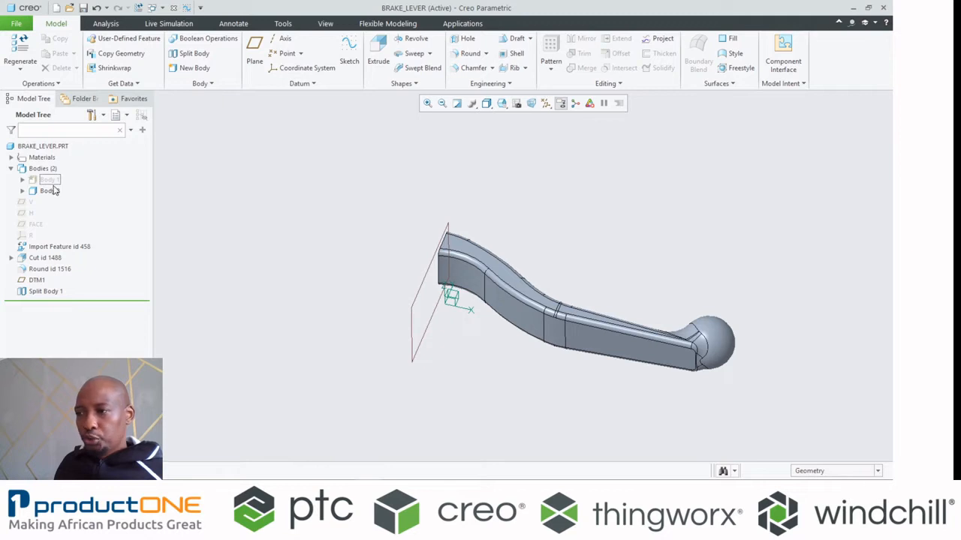
{"action": "left_click", "coordinate": [48, 180]}
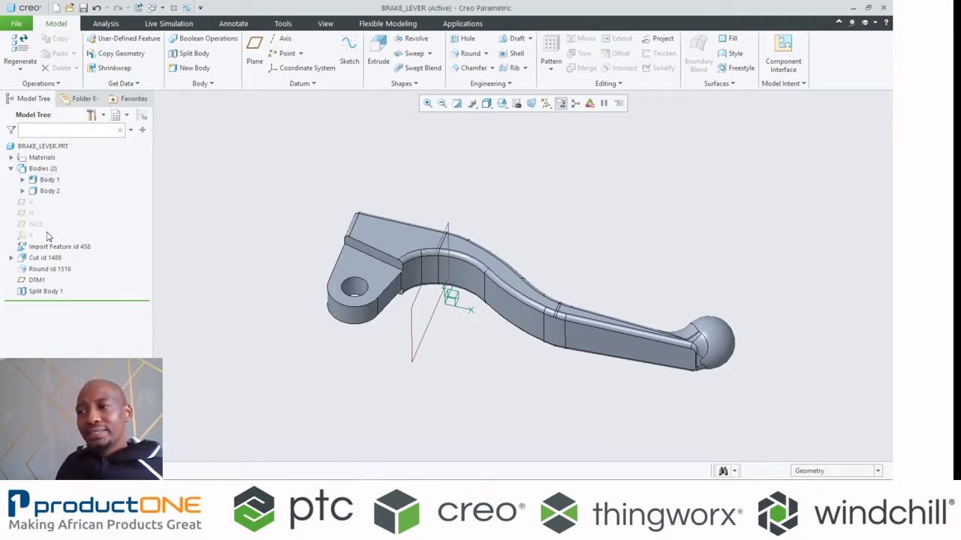
- Move arm Body 2 downward away from the pivot end with the Flexible Modeling dragger
{"action": "left_click", "coordinate": [387, 24]}
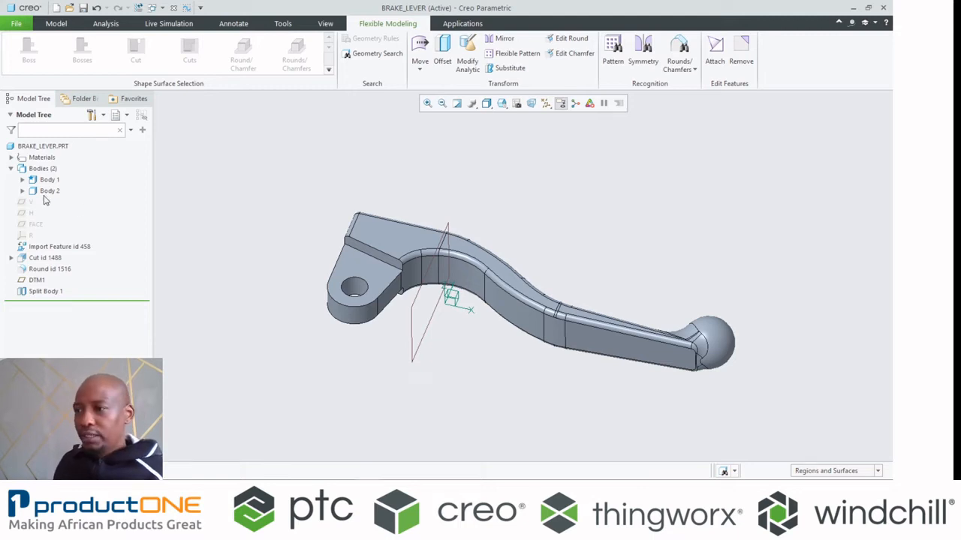
{"action": "left_click", "coordinate": [50, 191]}
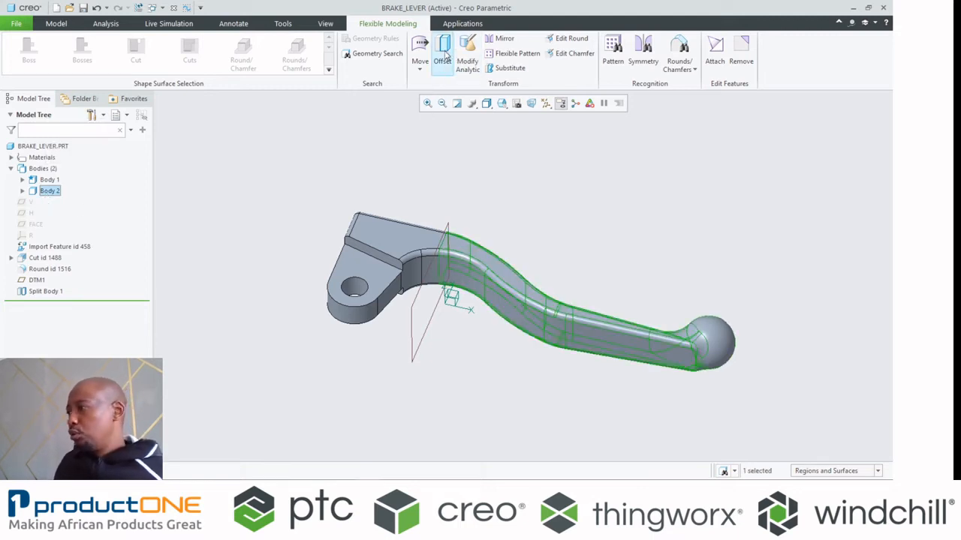
{"action": "left_click", "coordinate": [421, 52]}
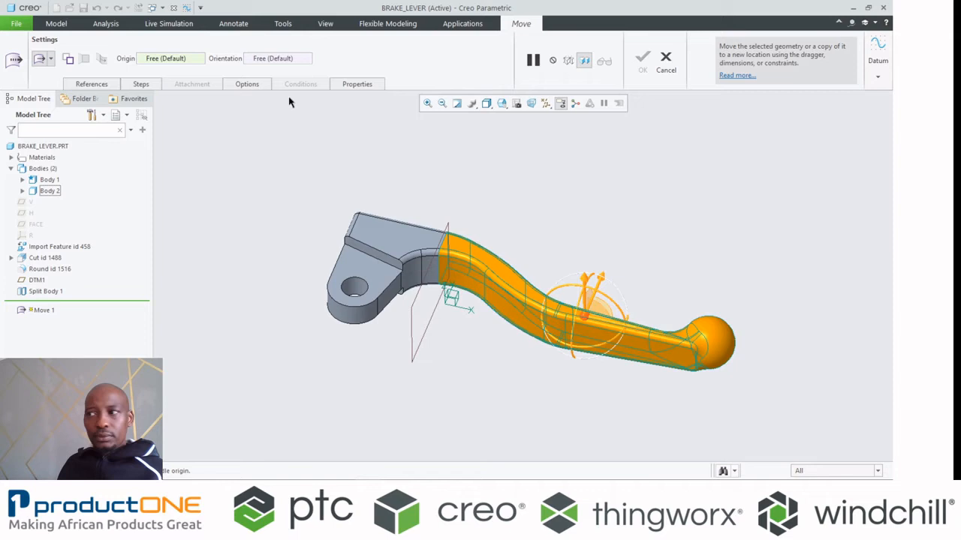
{"action": "mouse_move", "coordinate": [507, 117]}
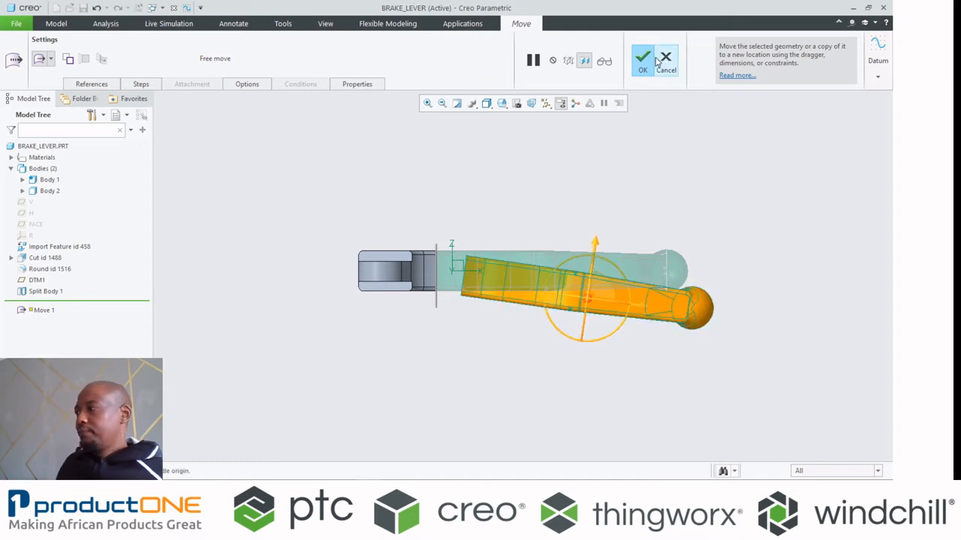
{"action": "left_click", "coordinate": [642, 57]}
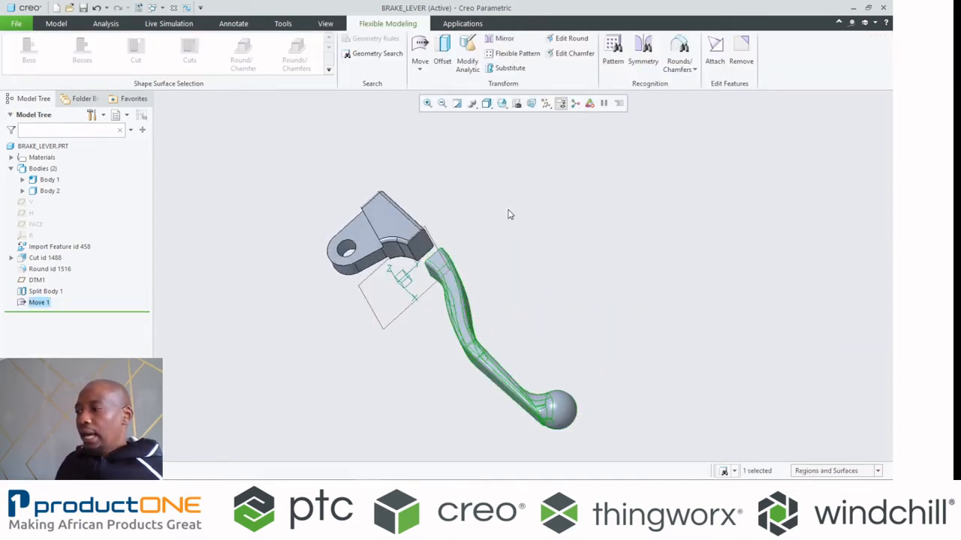
- Clear the selection and start a Shapes > Blend feature for the gap between the bodies
{"action": "left_click", "coordinate": [546, 104]}
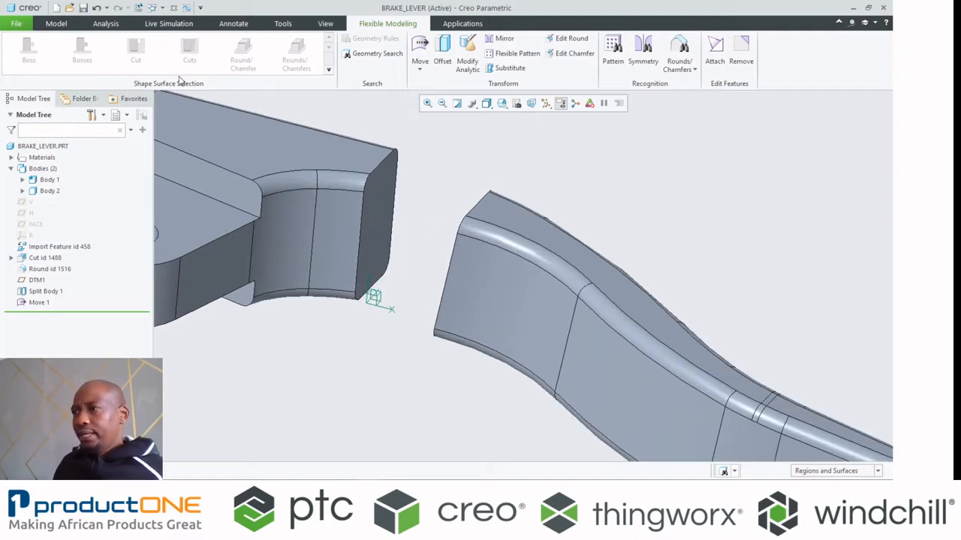
{"action": "left_click", "coordinate": [56, 24]}
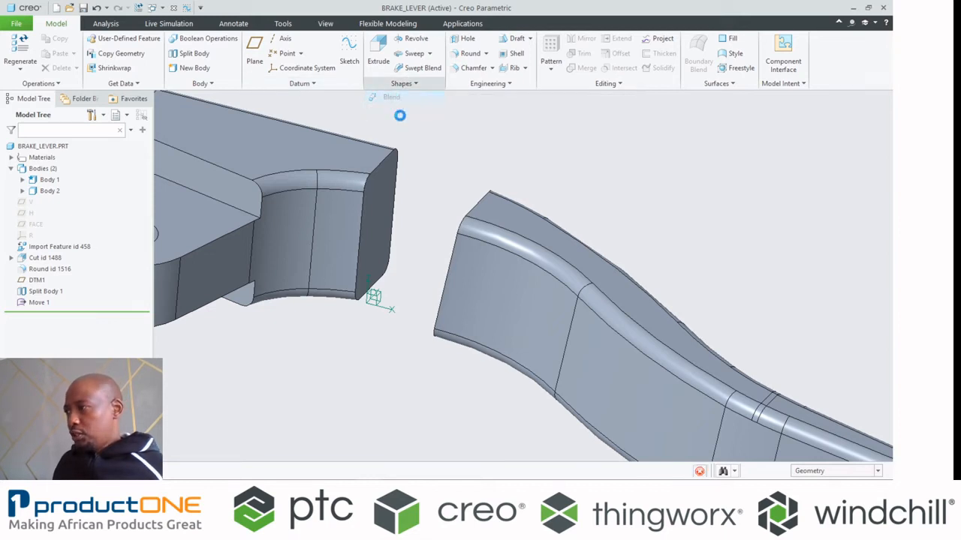
{"action": "left_click", "coordinate": [391, 96]}
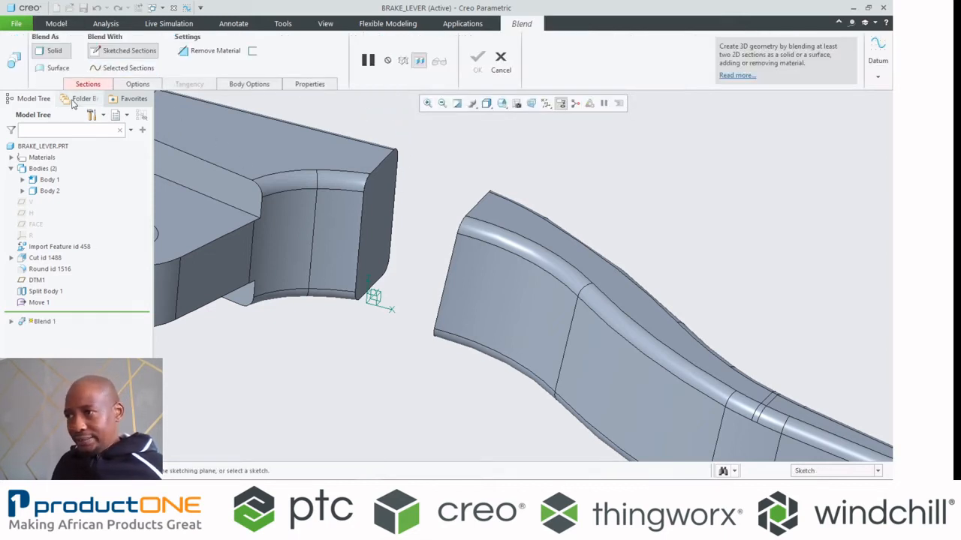
- Build Blend 1 from Selected Sections on the two end-face boundaries, then begin combining the bodies
{"action": "left_click", "coordinate": [87, 84]}
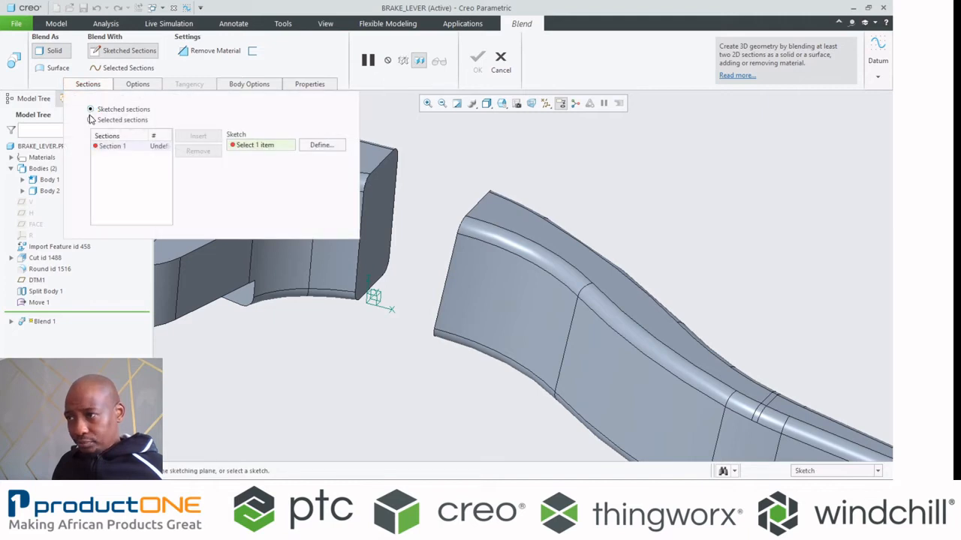
{"action": "left_click", "coordinate": [90, 120]}
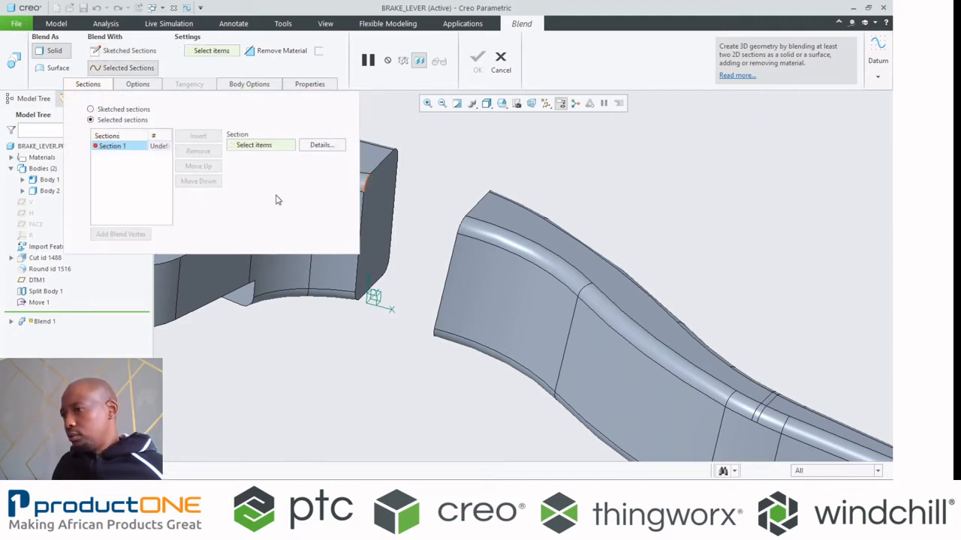
{"action": "left_click", "coordinate": [378, 195]}
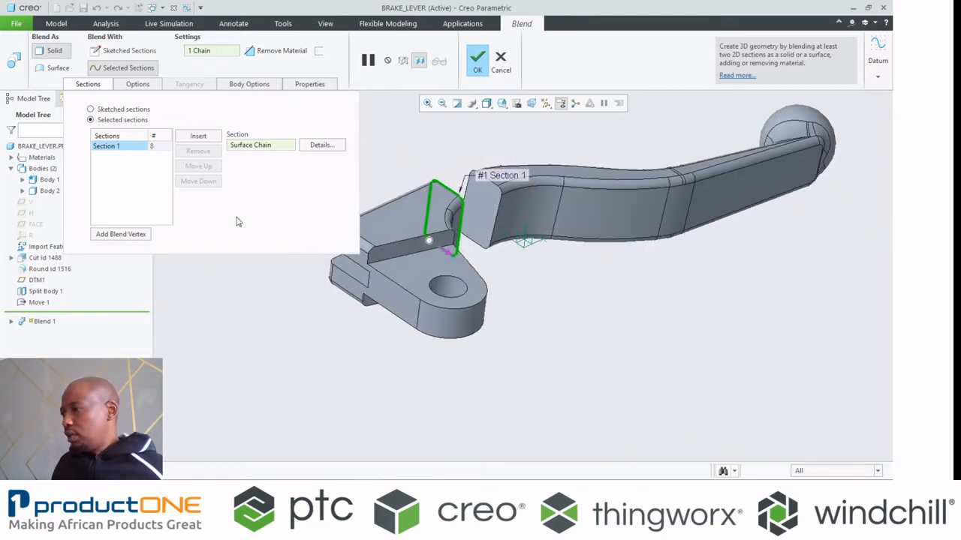
{"action": "left_click", "coordinate": [198, 135]}
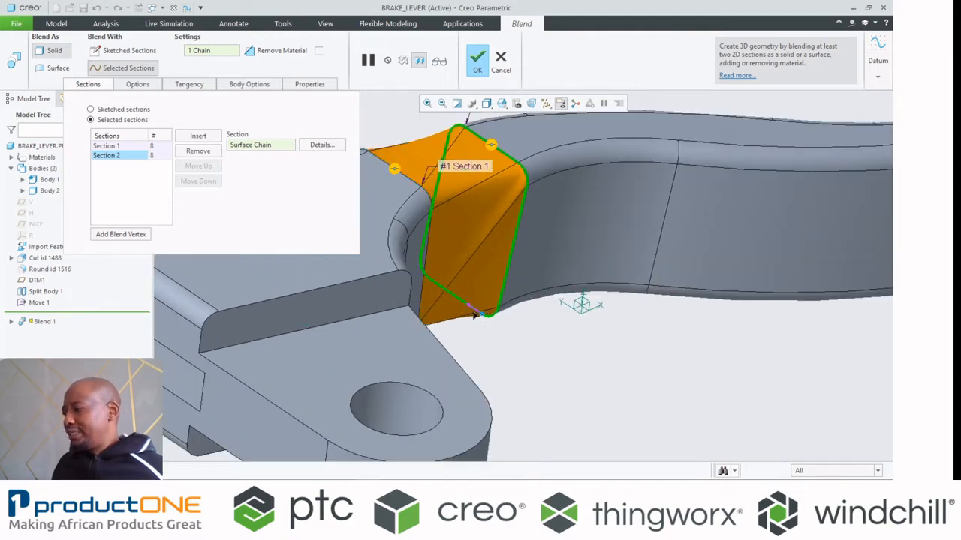
{"action": "left_click", "coordinate": [105, 155]}
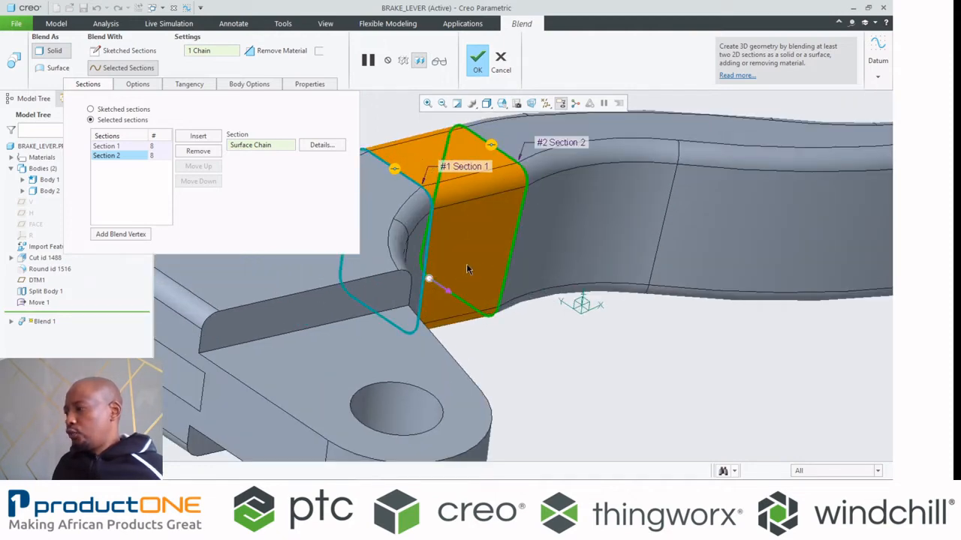
{"action": "left_click", "coordinate": [477, 57]}
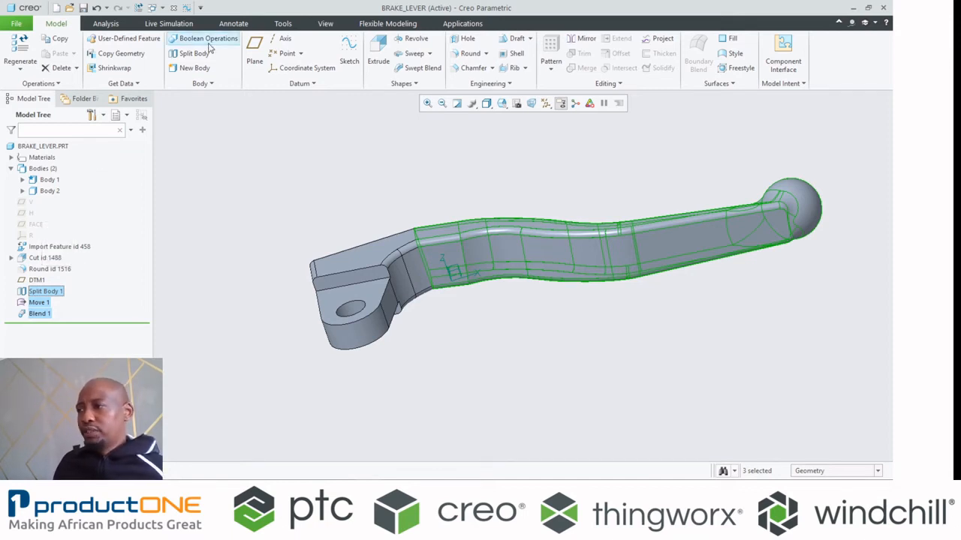
{"action": "left_click", "coordinate": [207, 39]}
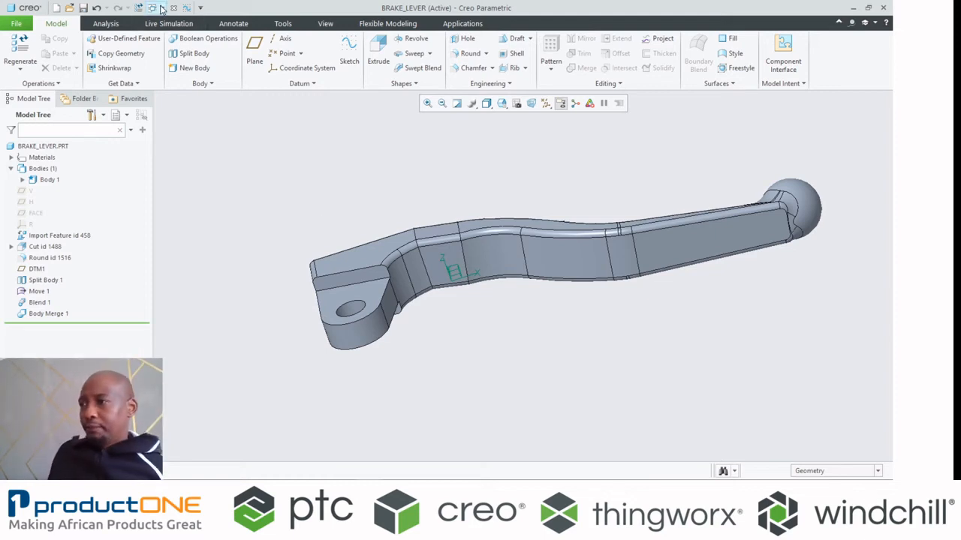
- Bring up the list of open part windows from the Quick Access toolbar
{"action": "left_click", "coordinate": [161, 8]}
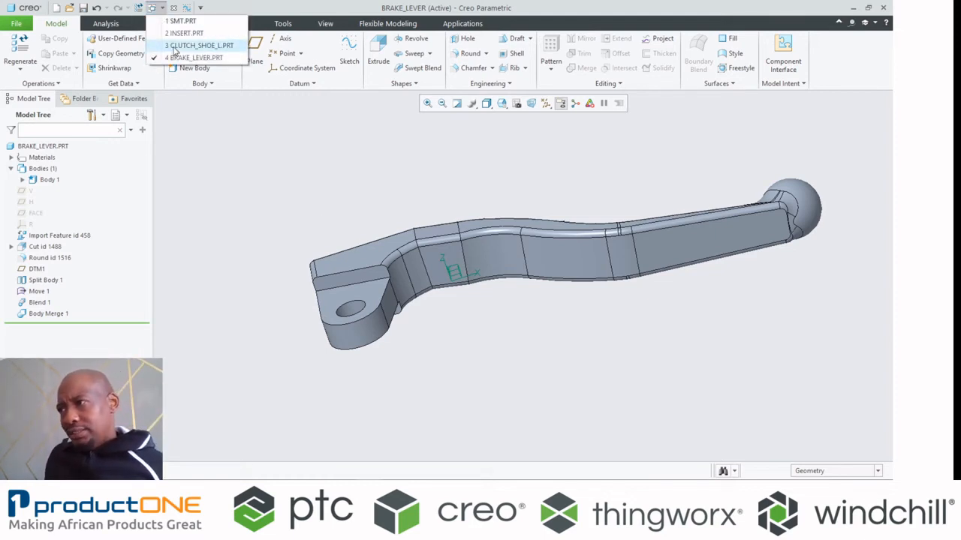
- Switch to CLUTCH_SHOE_1.PRT and dismiss the simulation welcome prompt
{"action": "left_click", "coordinate": [198, 46]}
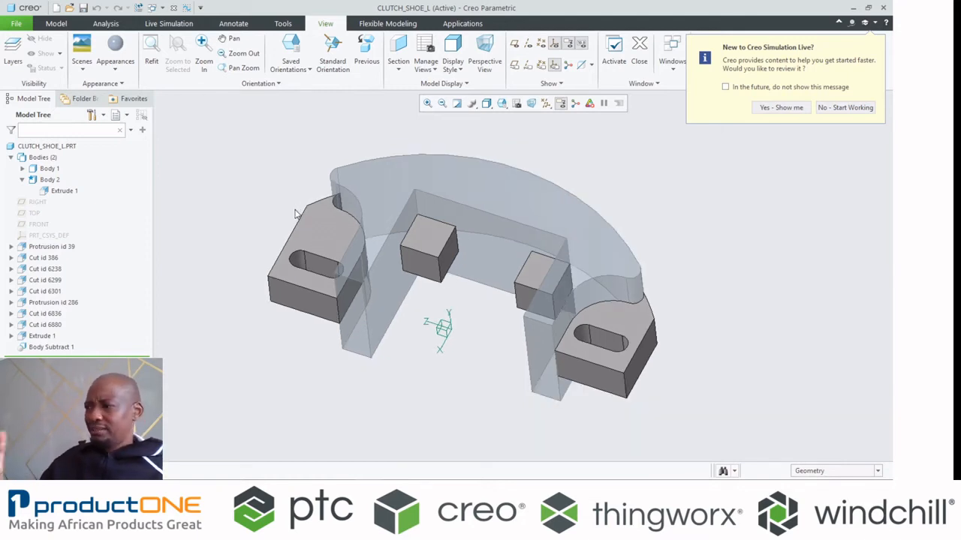
{"action": "left_click", "coordinate": [844, 108]}
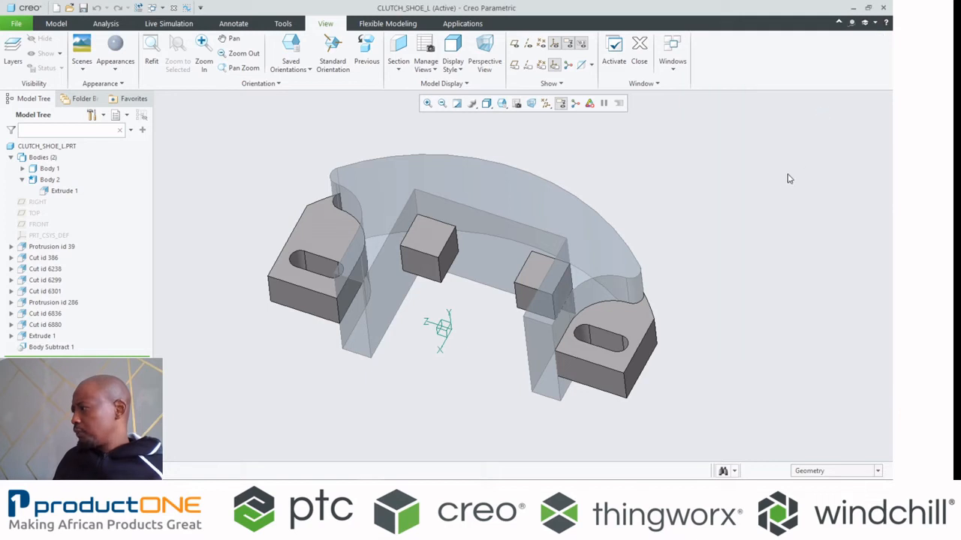
- Inspect Body 1 and Body 2 separately by toggling their visibility, then show both
{"action": "left_click", "coordinate": [48, 168]}
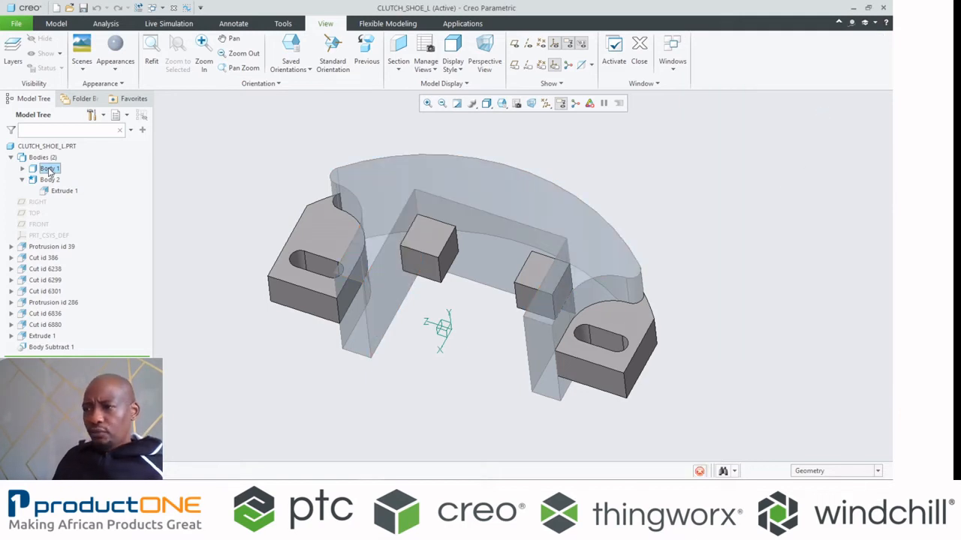
{"action": "left_click", "coordinate": [48, 168]}
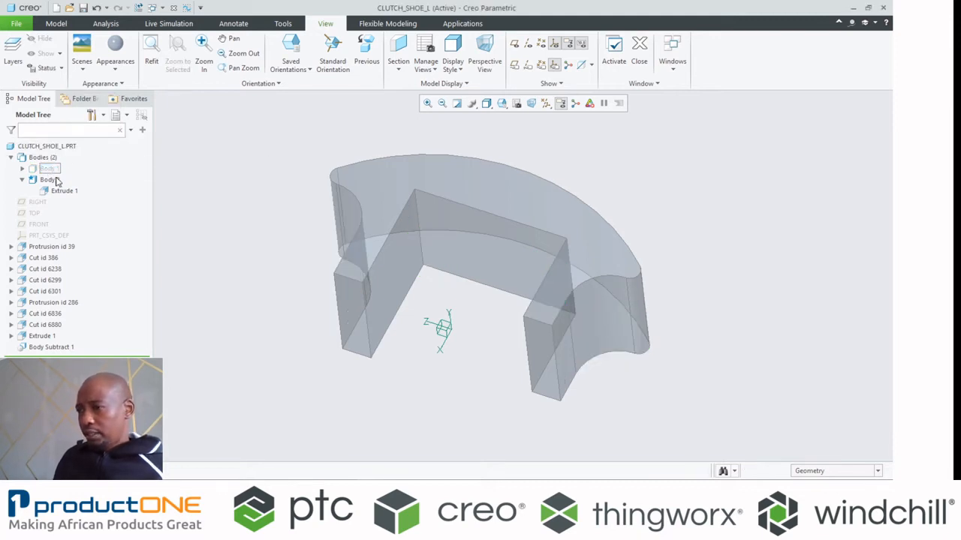
{"action": "left_click", "coordinate": [48, 168]}
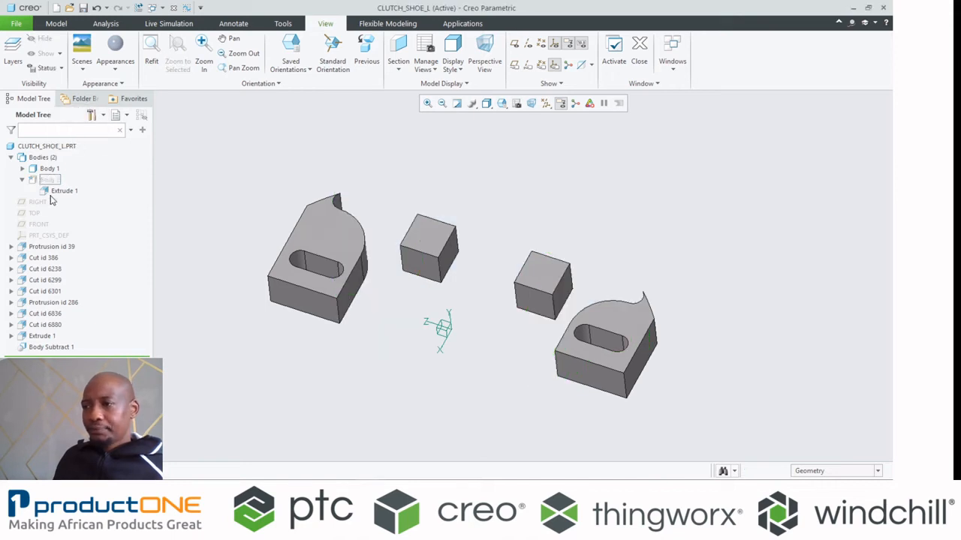
{"action": "left_click", "coordinate": [48, 180]}
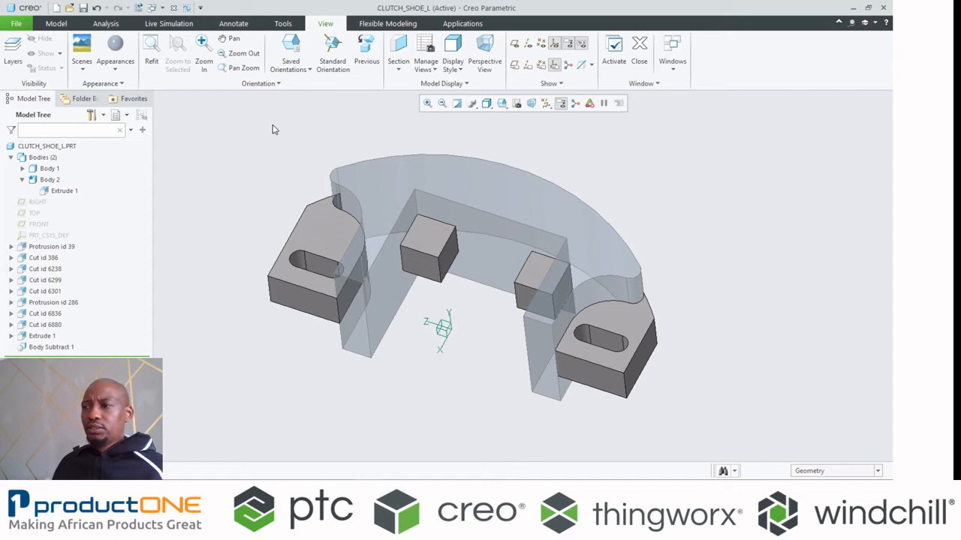
- Bring up the Engineering feature list on the Model ribbon that includes Lattice
{"action": "left_click", "coordinate": [56, 24]}
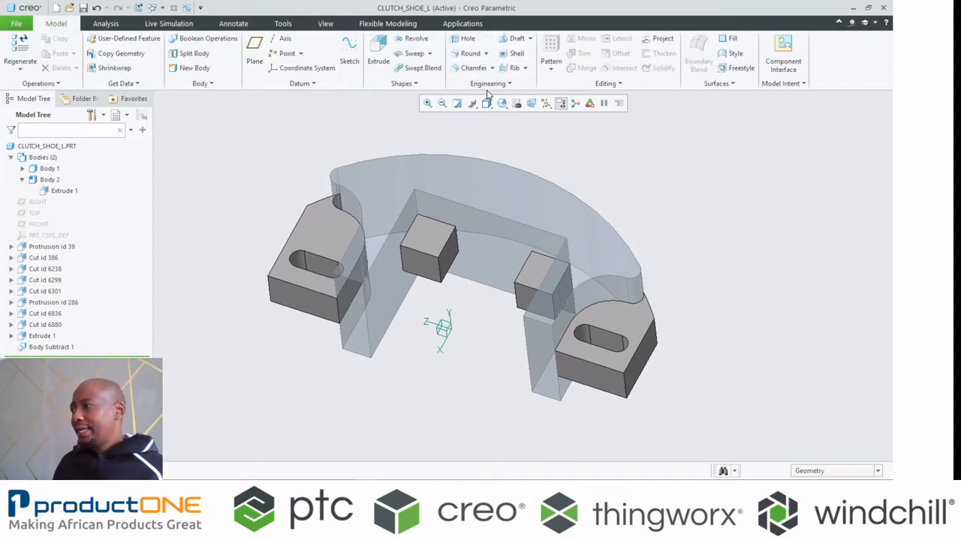
{"action": "left_click", "coordinate": [490, 84]}
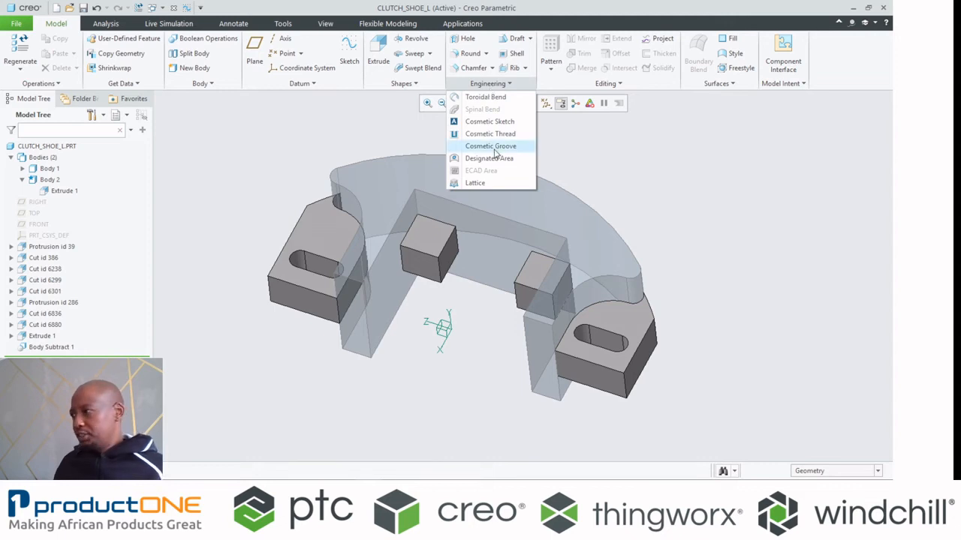
- Start a Lattice feature on Body 2 and make it formula driven
{"action": "left_click", "coordinate": [475, 183]}
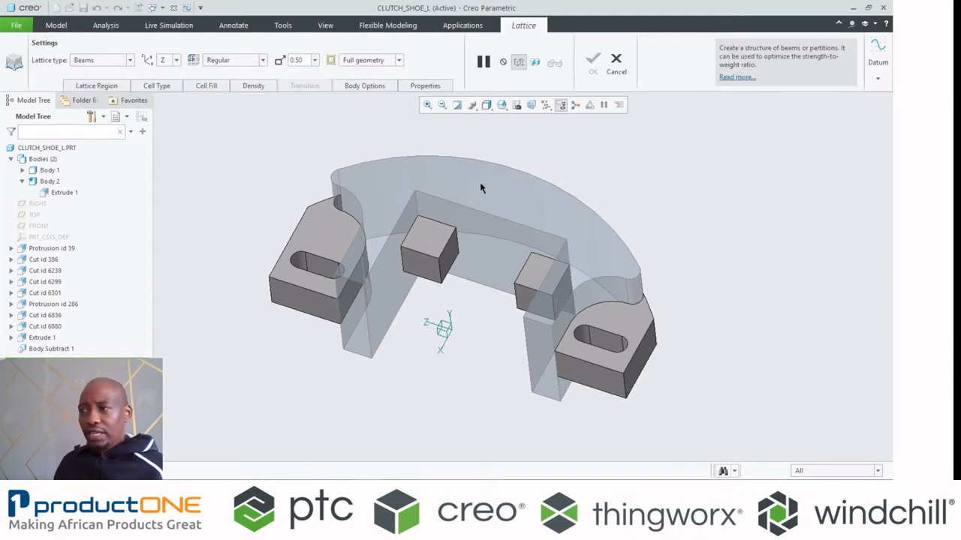
{"action": "left_click", "coordinate": [480, 187]}
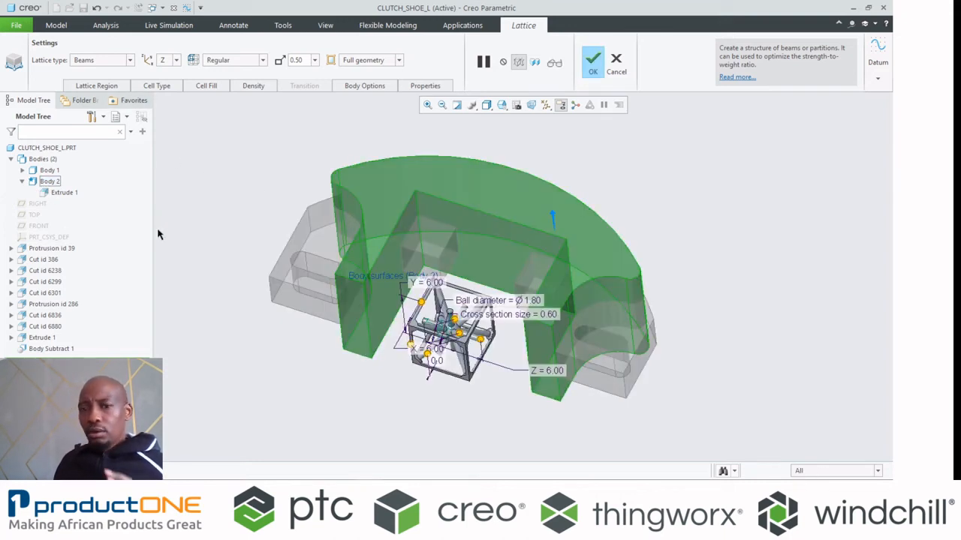
{"action": "mouse_move", "coordinate": [153, 241]}
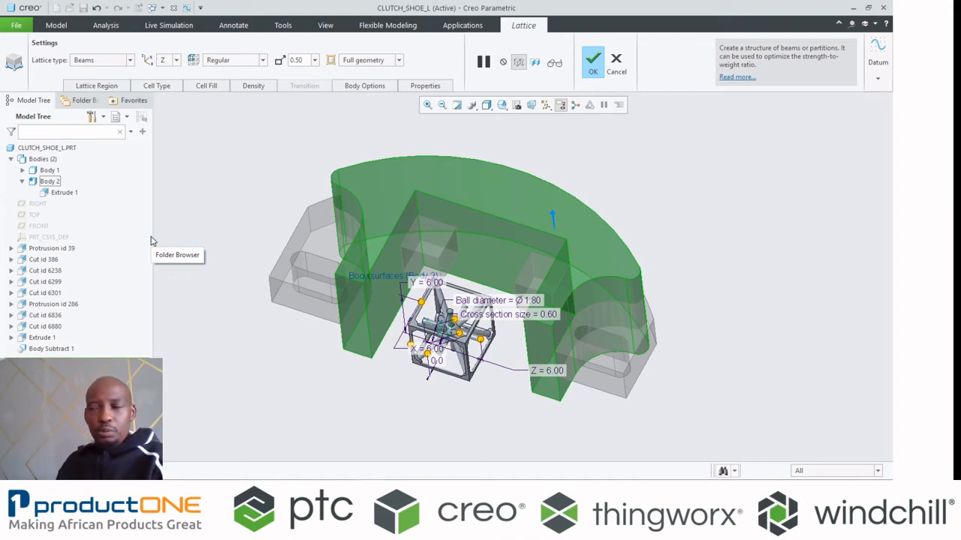
{"action": "mouse_move", "coordinate": [138, 198]}
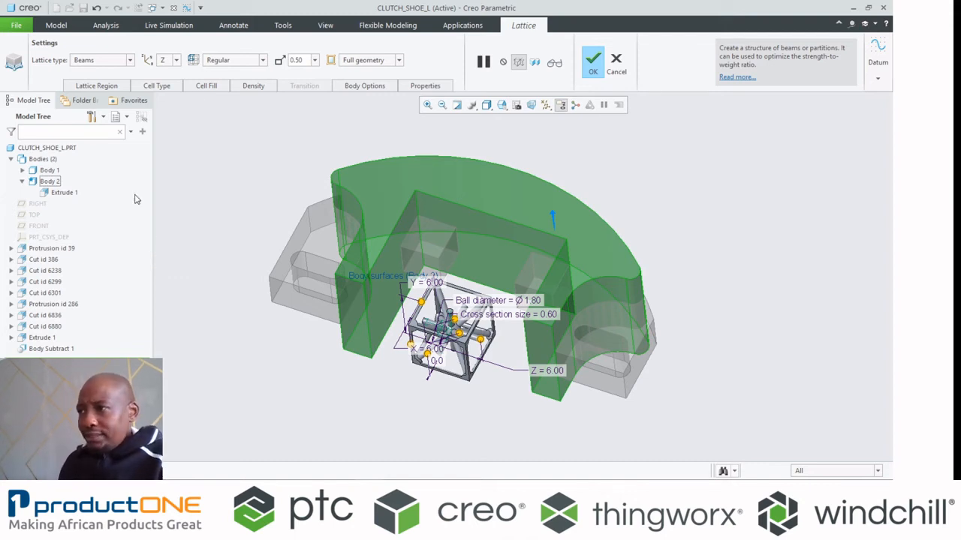
{"action": "left_click", "coordinate": [129, 60]}
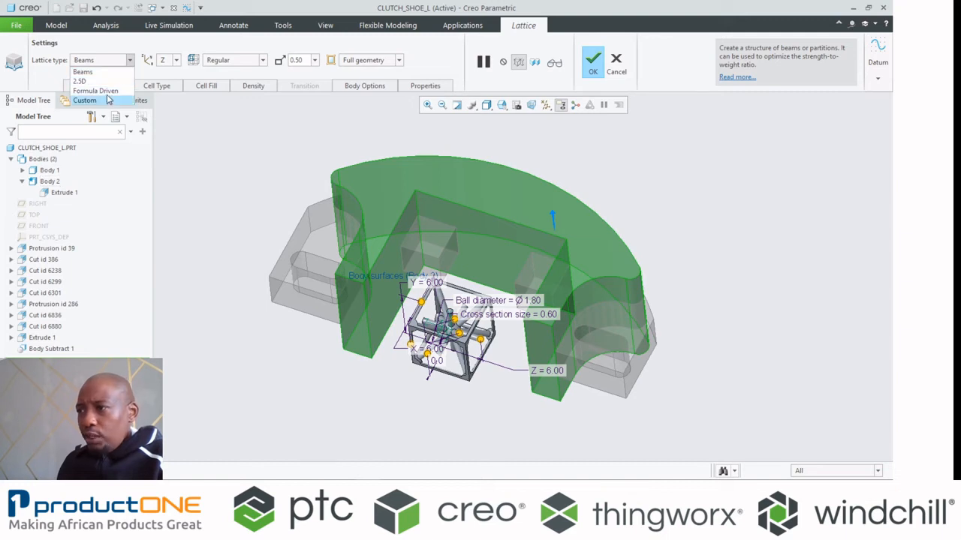
{"action": "left_click", "coordinate": [96, 90]}
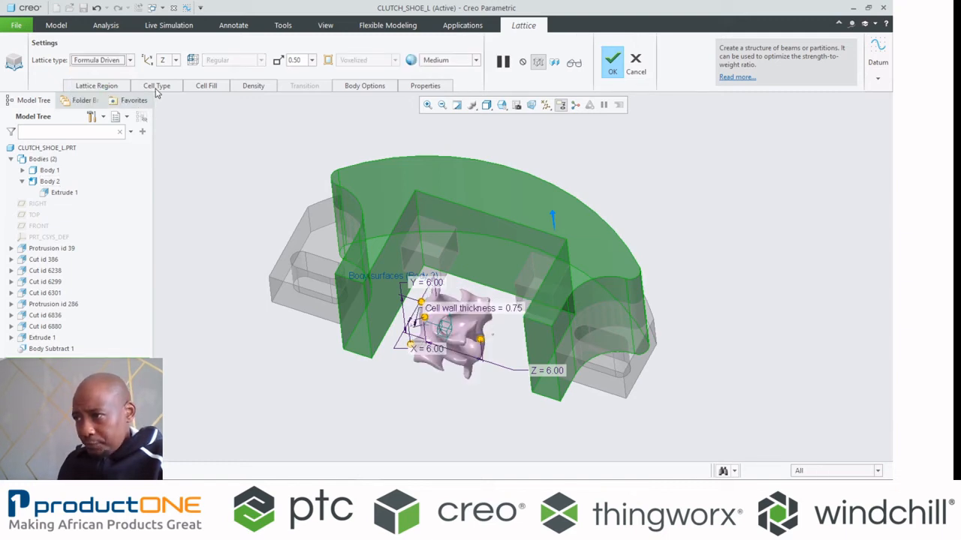
- Choose a Gyroid cell of size 4.50 with 0.56 wall thickness in the cell and density settings
{"action": "left_click", "coordinate": [157, 86]}
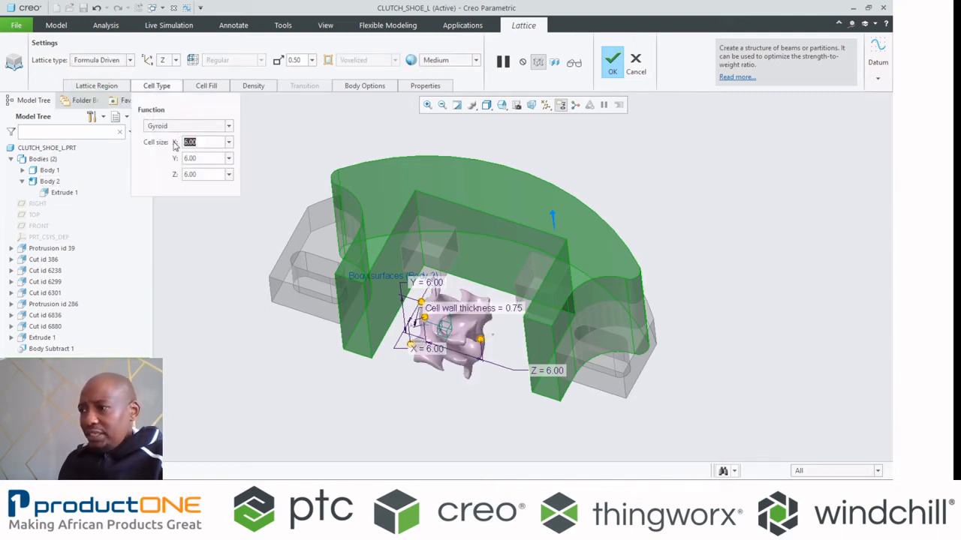
{"action": "left_click", "coordinate": [96, 84]}
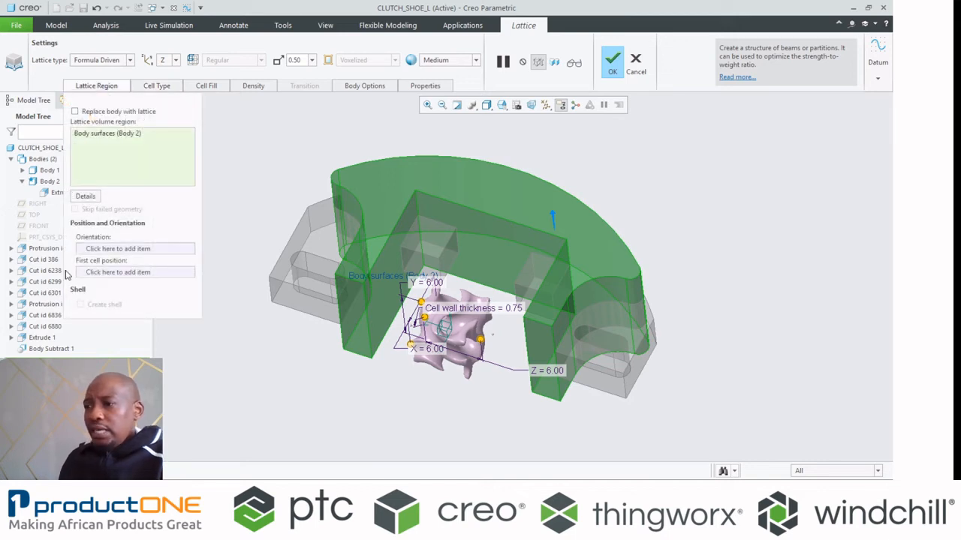
{"action": "left_click", "coordinate": [206, 84]}
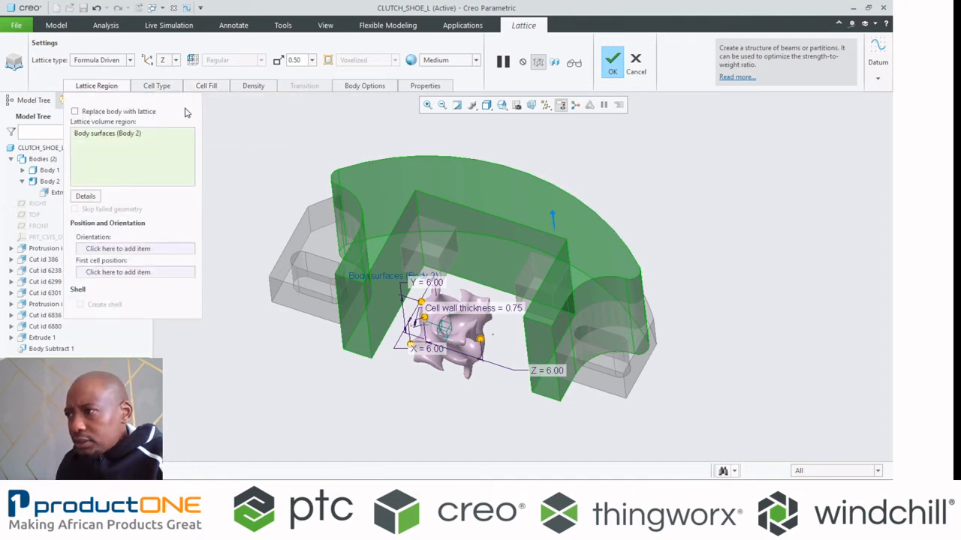
{"action": "left_click", "coordinate": [156, 85]}
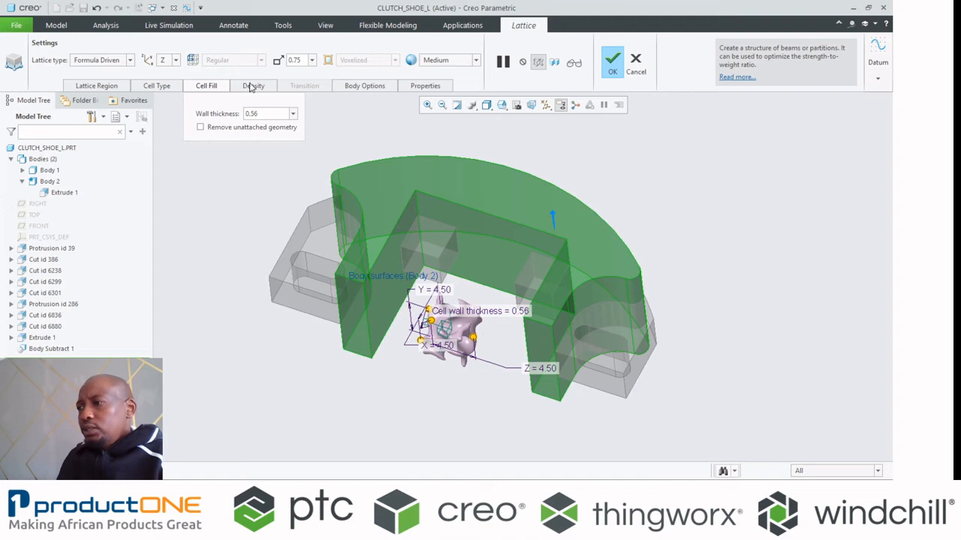
{"action": "left_click", "coordinate": [252, 84]}
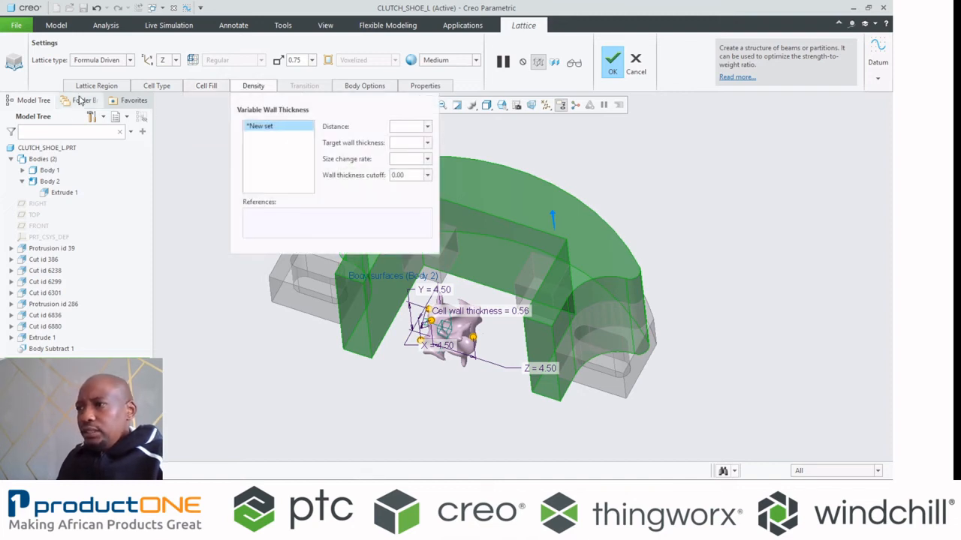
{"action": "left_click", "coordinate": [96, 84]}
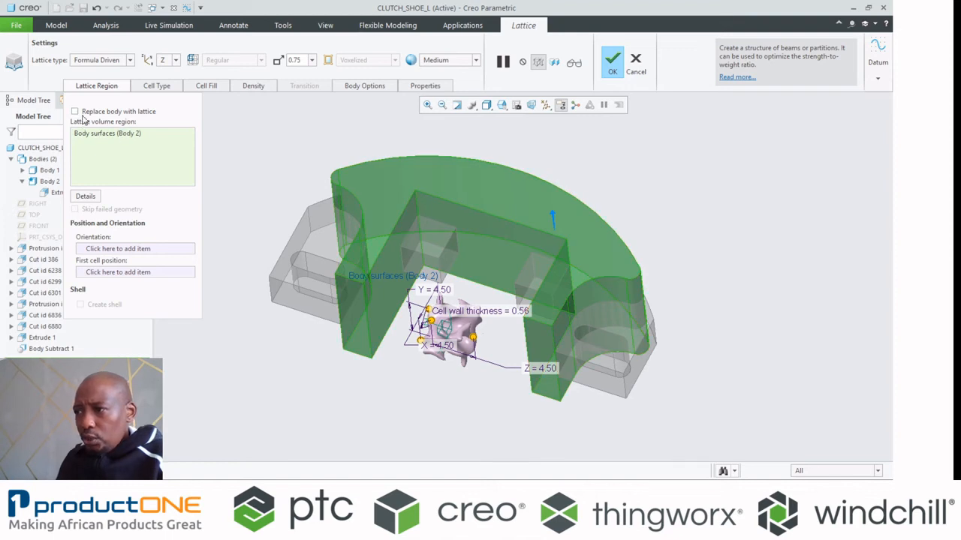
- Replace Body 2 with the lattice and add a 0.25-thick shell around it
{"action": "left_click", "coordinate": [76, 111]}
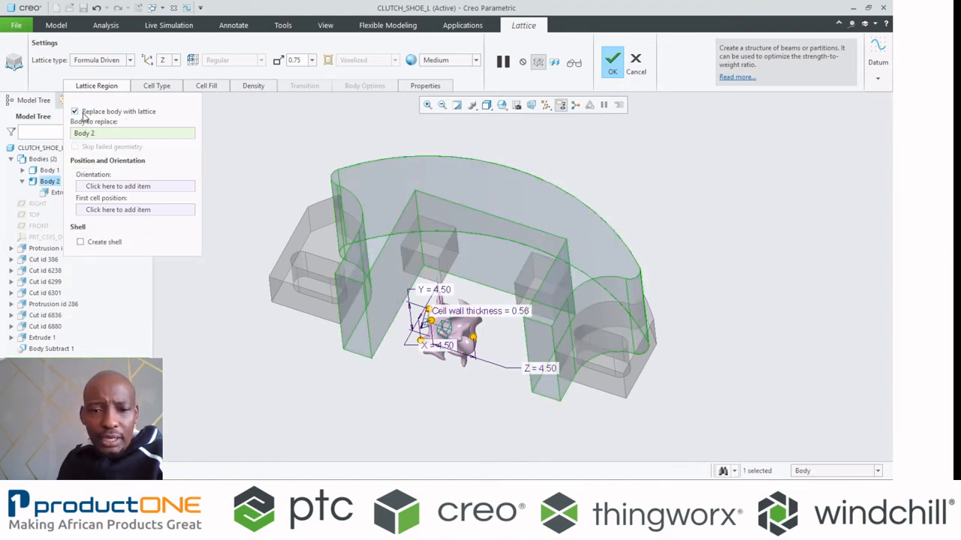
{"action": "left_click", "coordinate": [81, 241]}
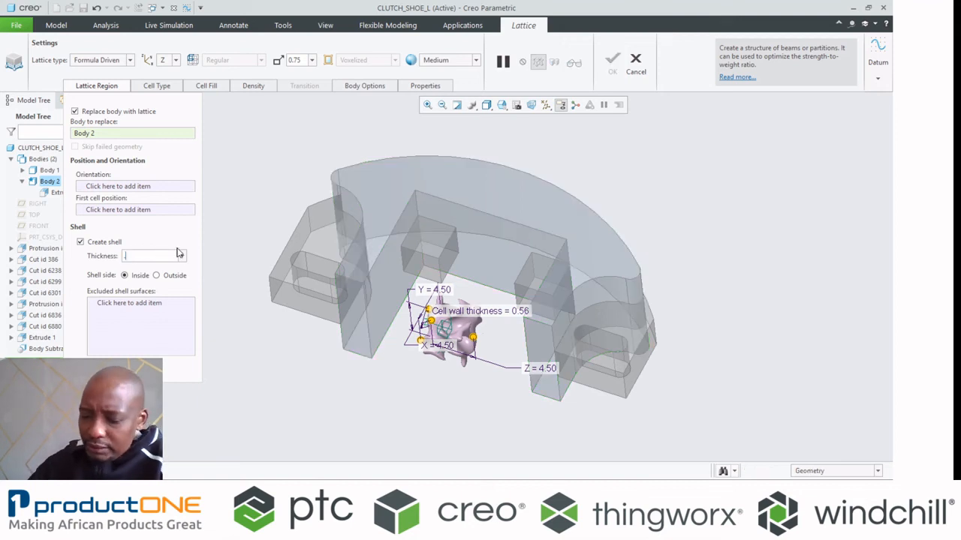
{"action": "type", "text": "0.25"}
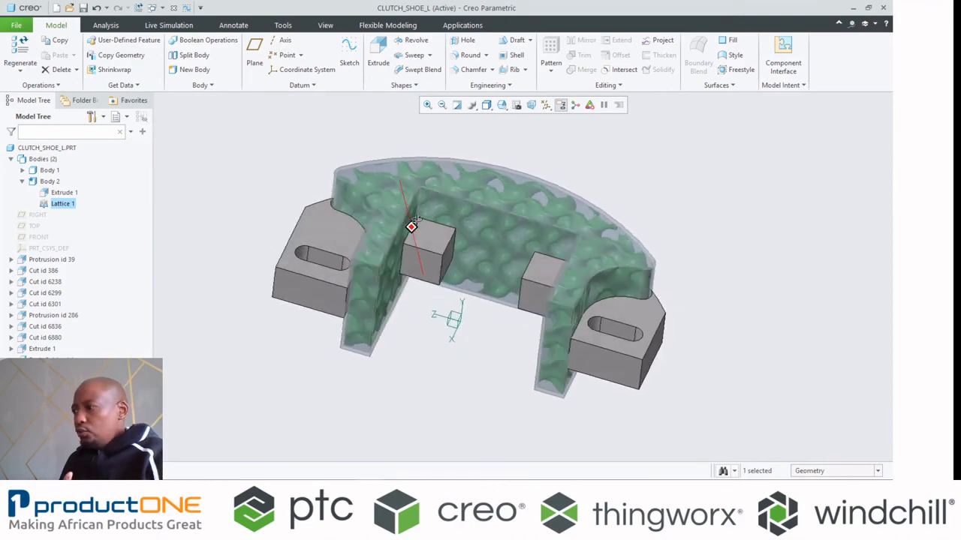
{"action": "left_click", "coordinate": [64, 192]}
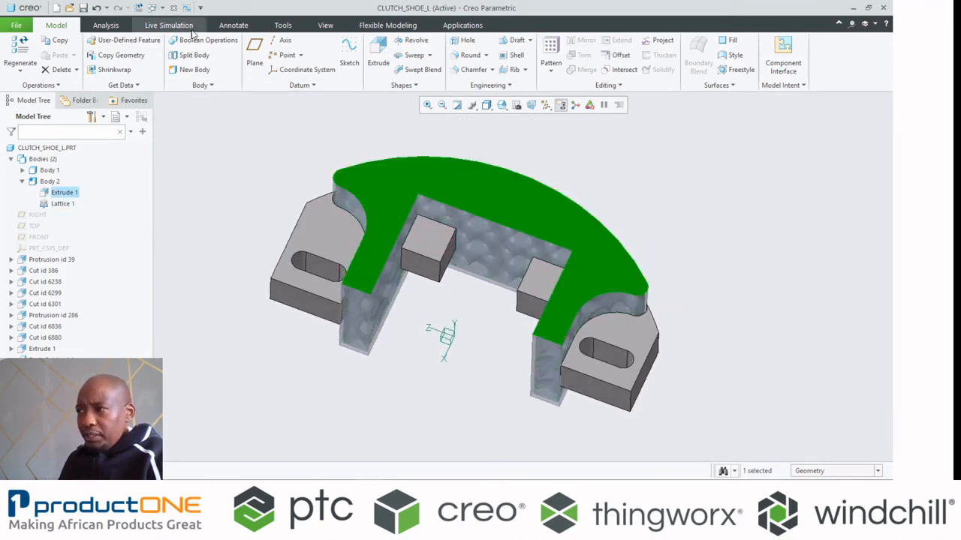
{"action": "left_click", "coordinate": [324, 24]}
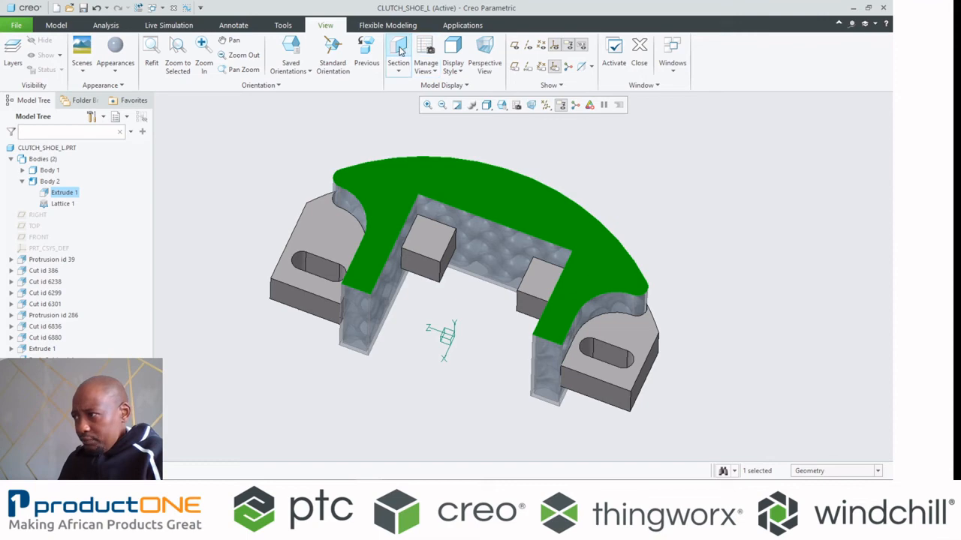
{"action": "left_click", "coordinate": [398, 48]}
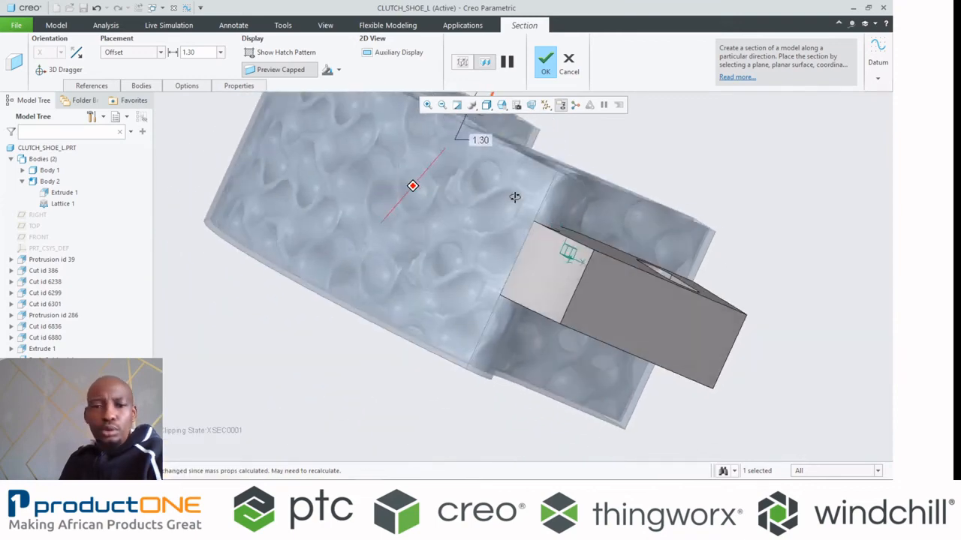
{"action": "left_click", "coordinate": [567, 62]}
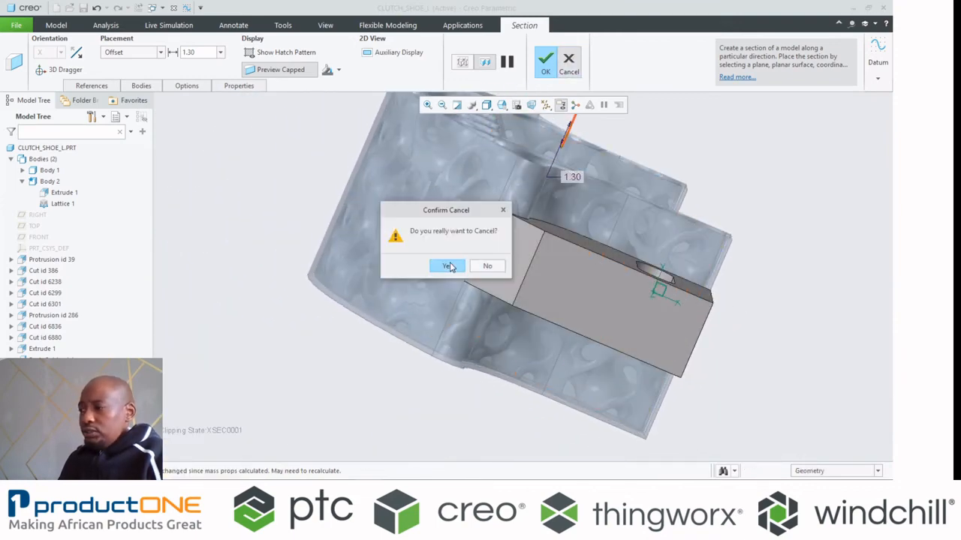
{"action": "left_click", "coordinate": [447, 266]}
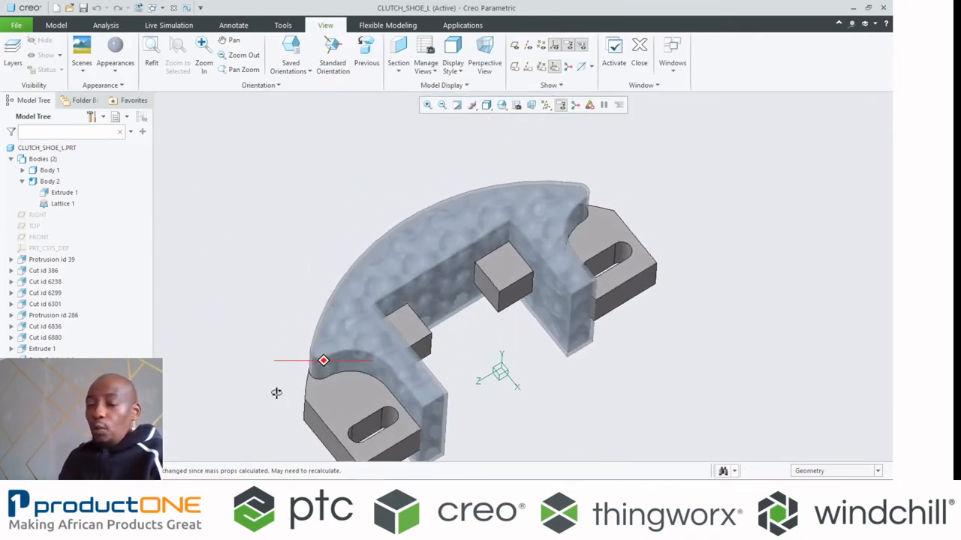